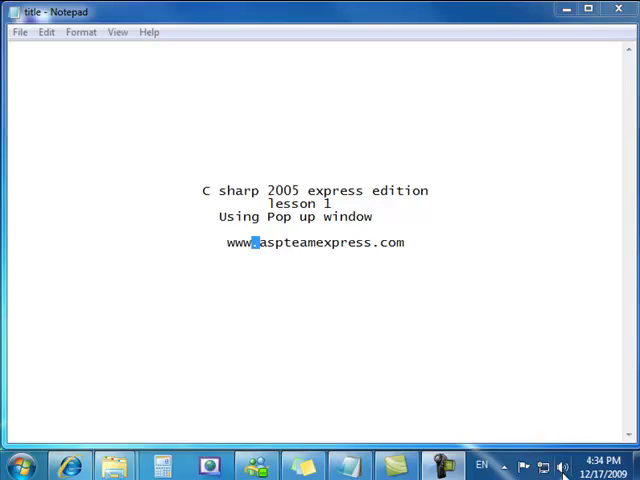
# Launch Visual C# 2005 Express Edition from its desktop shortcut
pyautogui.click(562, 466)
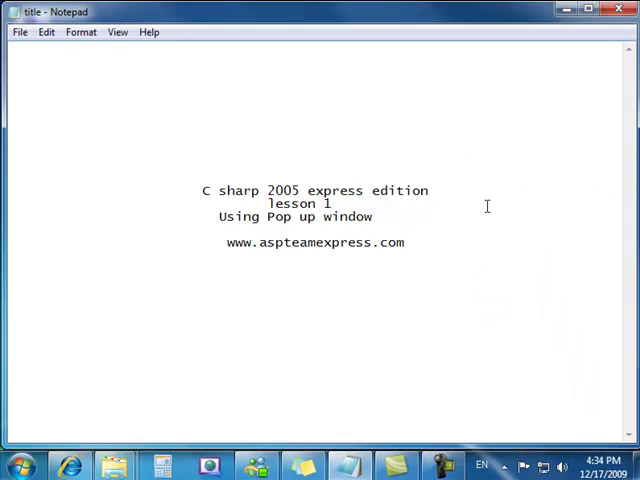
pyautogui.moveTo(452, 154)
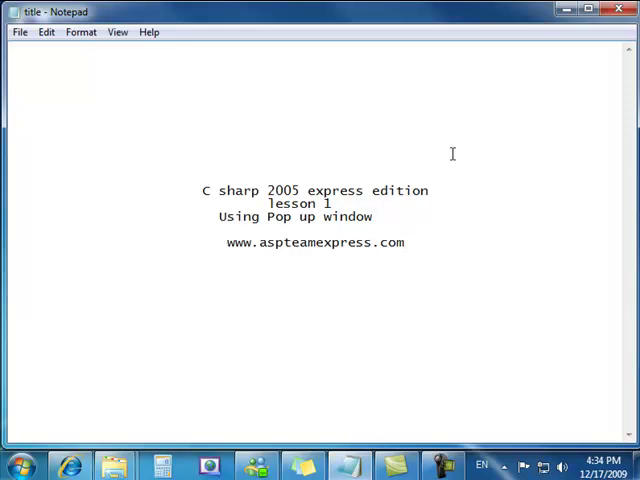
pyautogui.moveTo(560, 10)
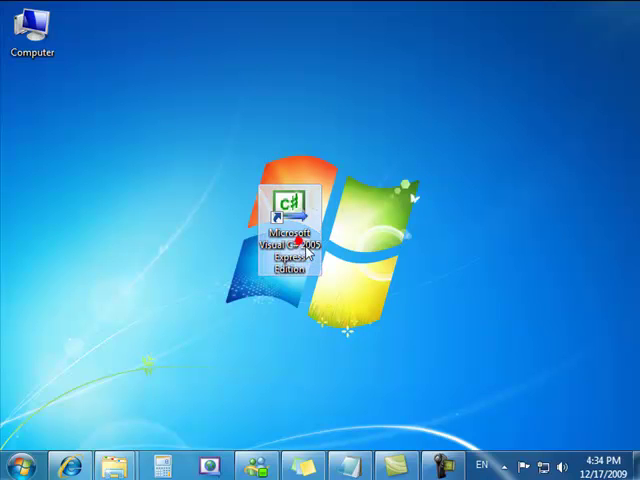
pyautogui.moveTo(308, 258)
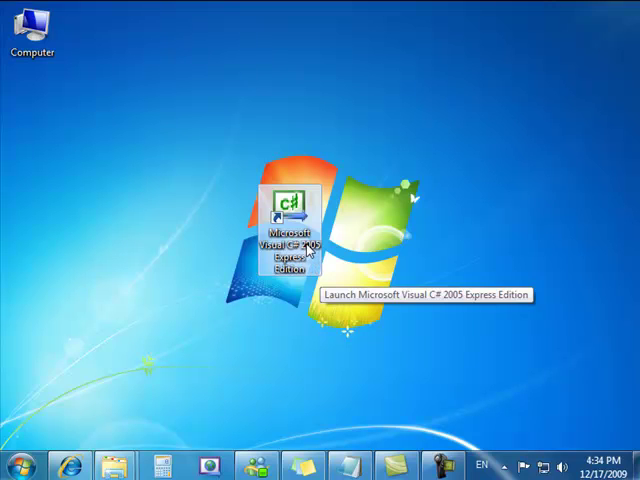
pyautogui.moveTo(36, 460)
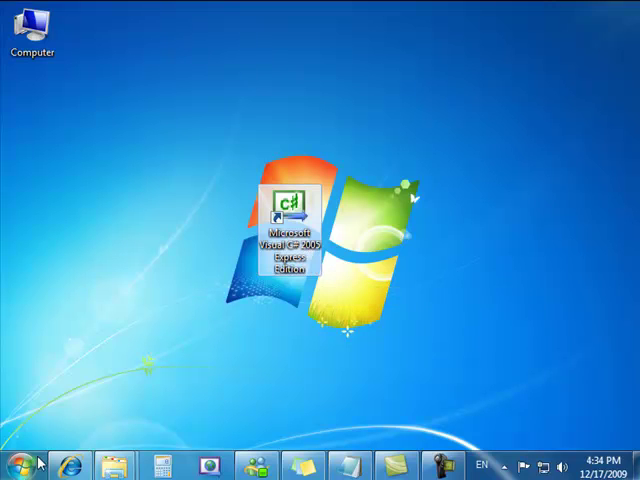
pyautogui.moveTo(36, 288)
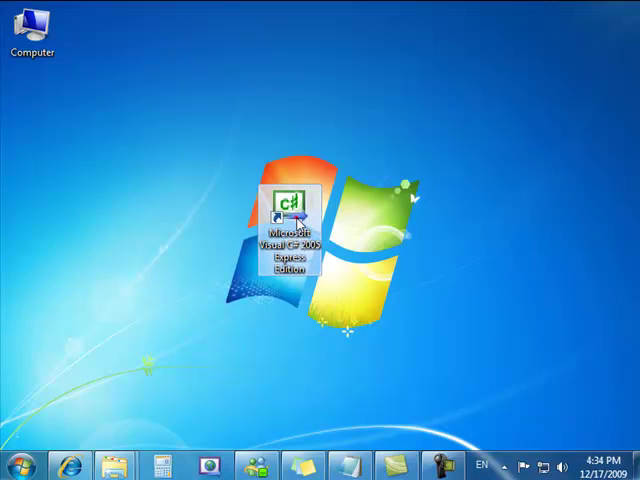
pyautogui.doubleClick(290, 216)
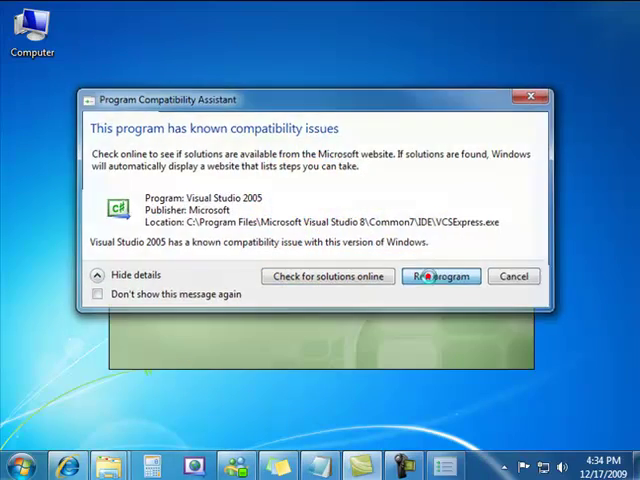
# Dismiss the compatibility warning and create a Windows Application project named usingpopupwindow
pyautogui.click(440, 276)
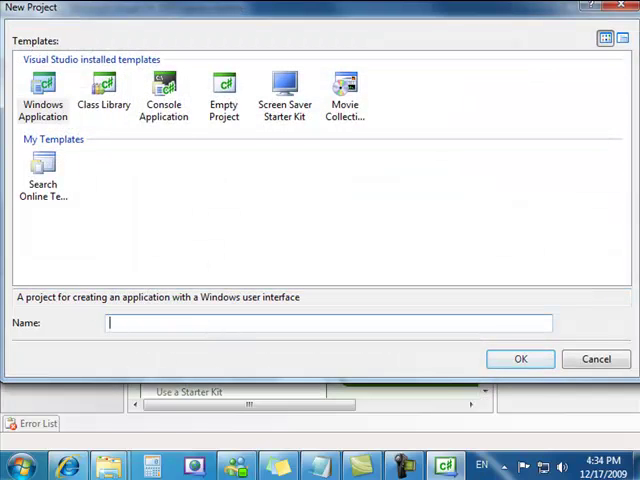
pyautogui.write('usingpopupwindow')
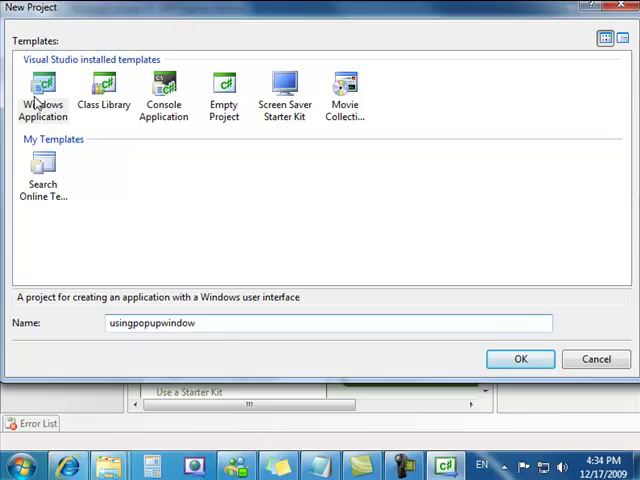
pyautogui.click(44, 96)
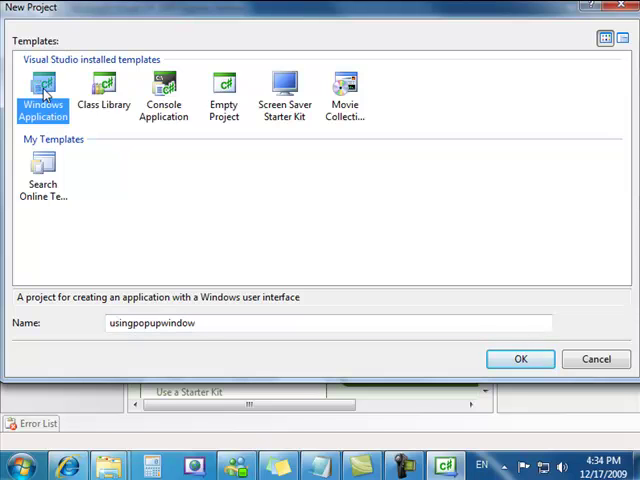
pyautogui.moveTo(64, 140)
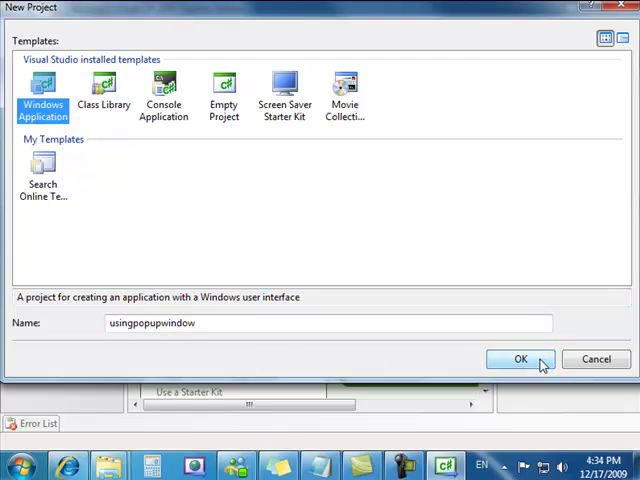
pyautogui.click(520, 360)
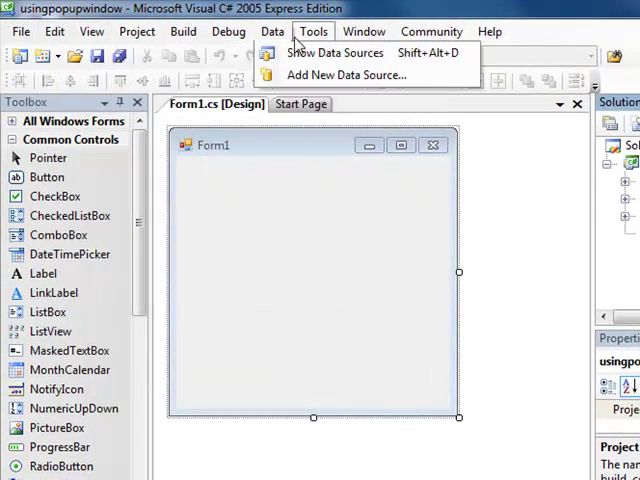
pyautogui.click(488, 32)
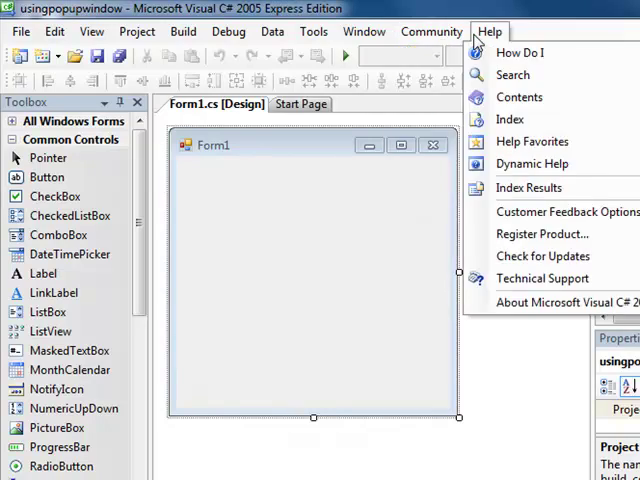
pyautogui.moveTo(508, 38)
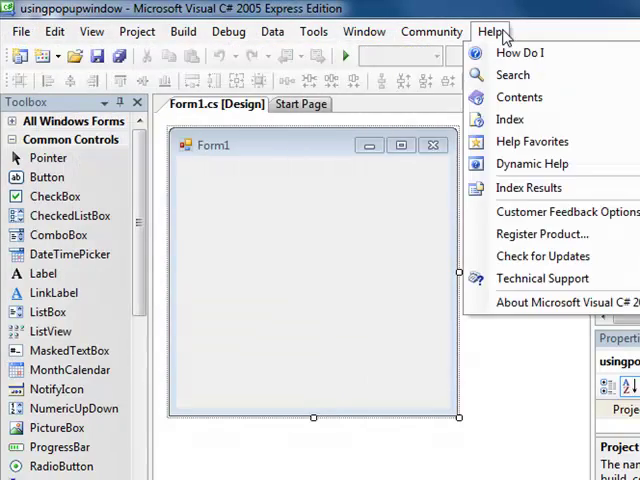
pyautogui.click(20, 32)
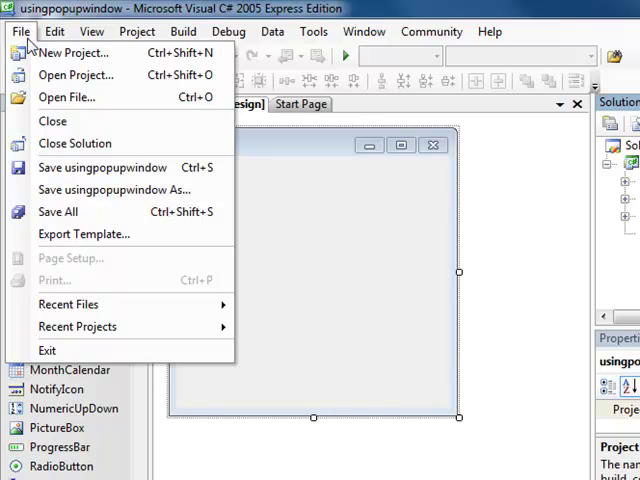
pyautogui.moveTo(66, 96)
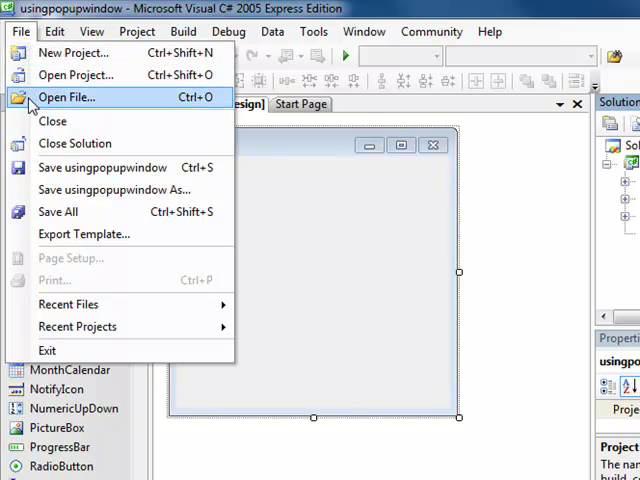
pyautogui.click(92, 32)
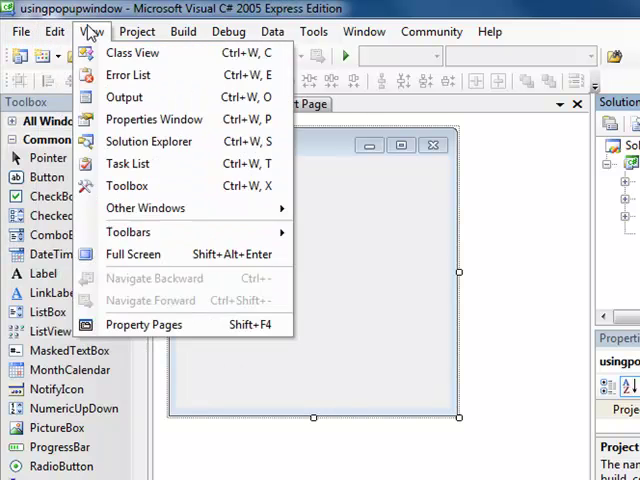
pyautogui.click(136, 32)
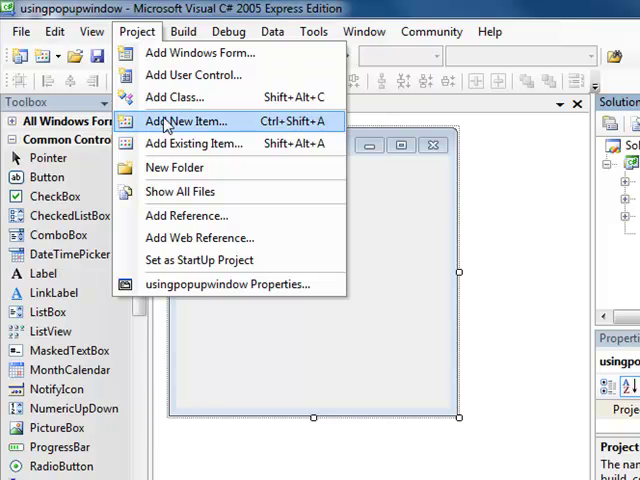
pyautogui.click(430, 32)
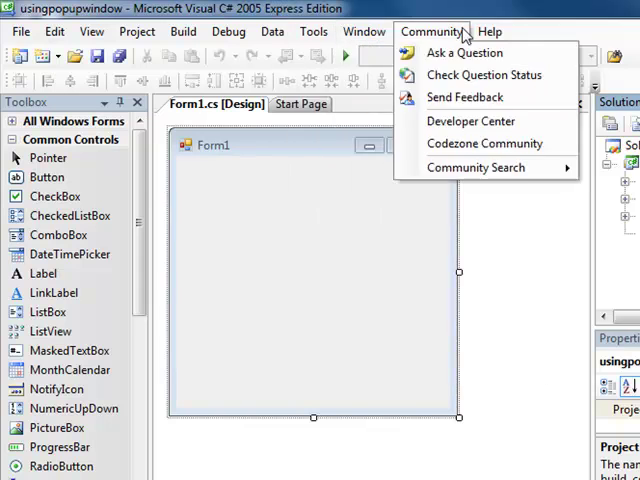
pyautogui.click(272, 32)
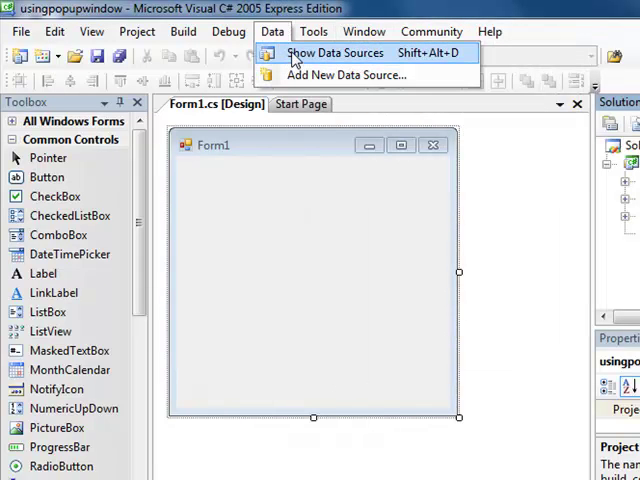
pyautogui.moveTo(484, 8)
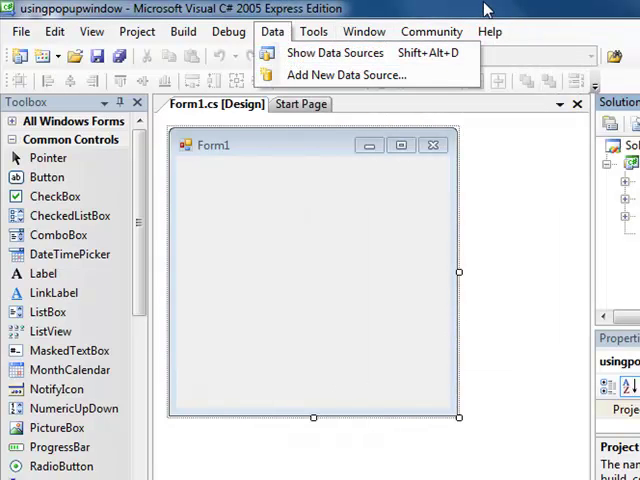
pyautogui.click(54, 32)
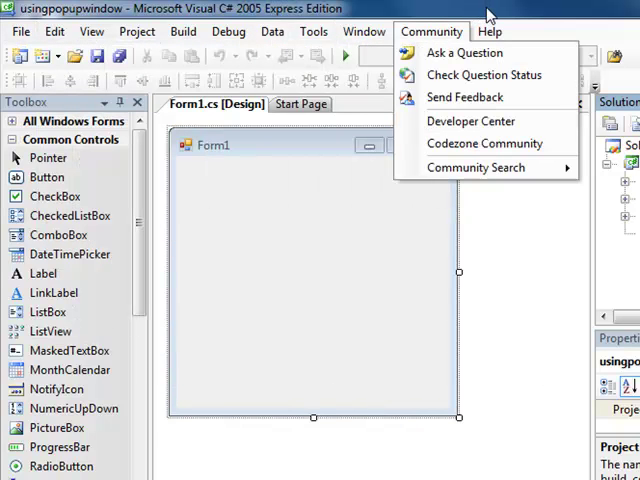
pyautogui.click(56, 32)
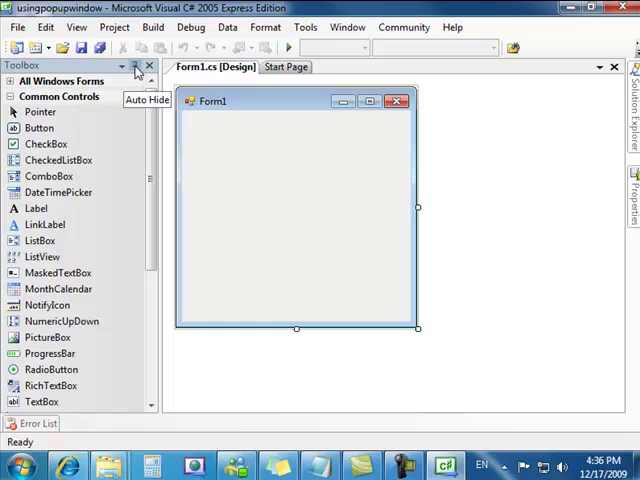
# Collapse the Toolbox, then re-expand it and pin it open beside the Form1 designer
pyautogui.click(136, 66)
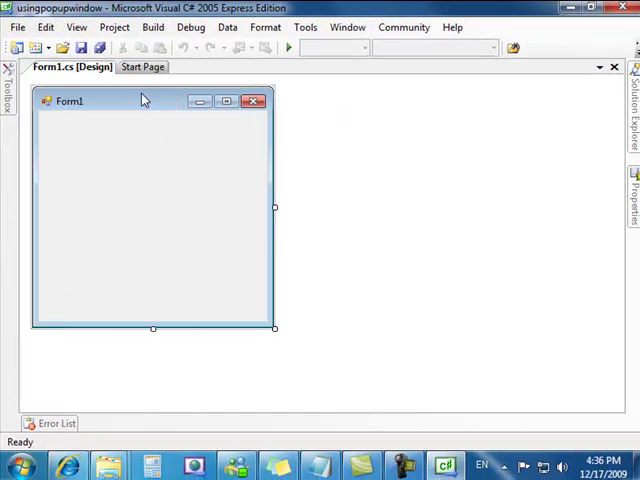
pyautogui.moveTo(228, 184)
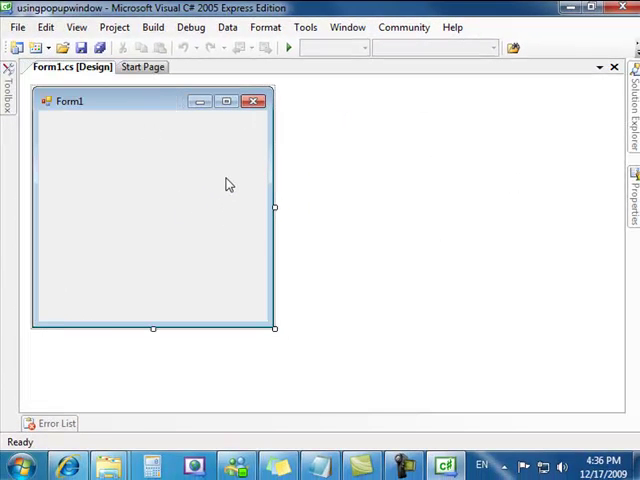
pyautogui.moveTo(80, 132)
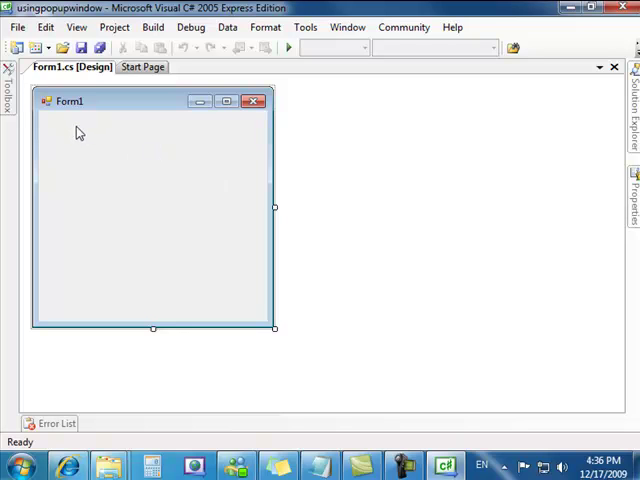
pyautogui.moveTo(48, 138)
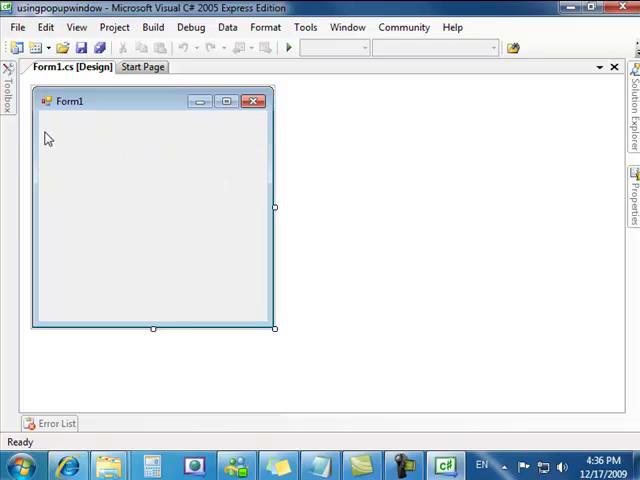
pyautogui.click(10, 90)
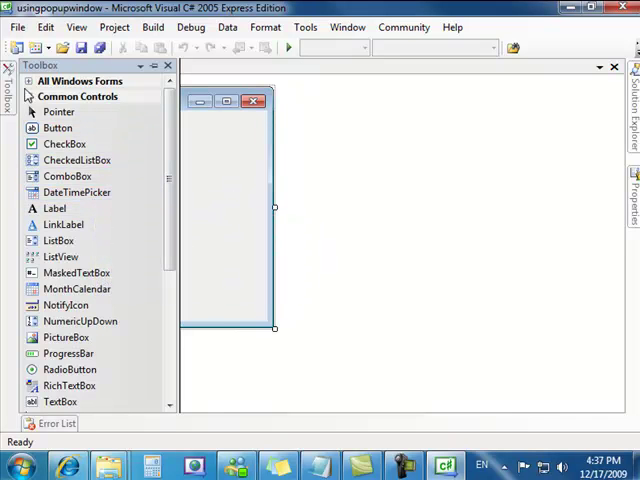
pyautogui.click(212, 168)
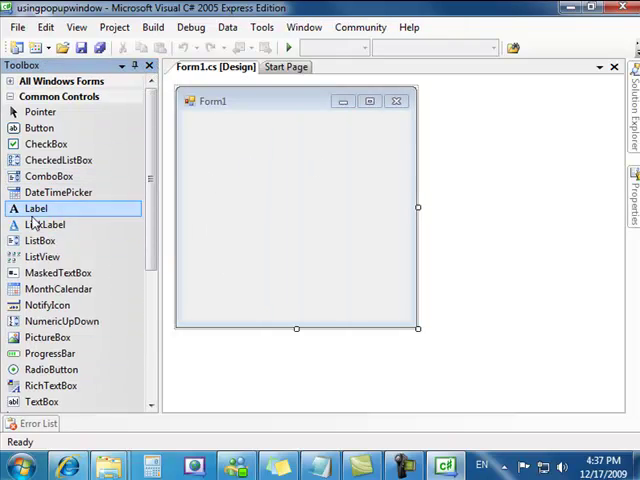
pyautogui.moveTo(340, 252)
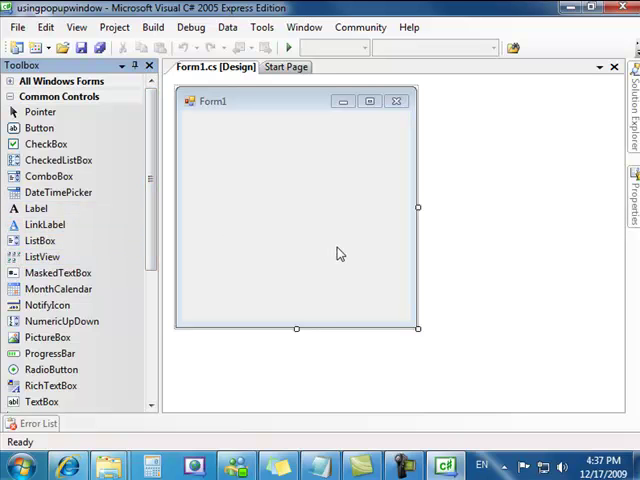
pyautogui.moveTo(300, 232)
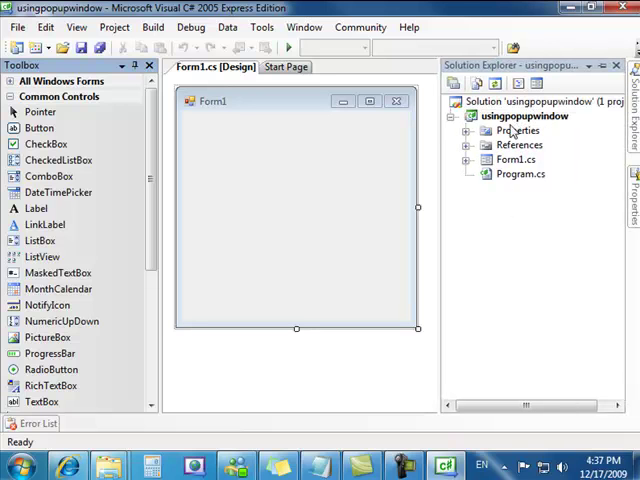
pyautogui.moveTo(520, 174)
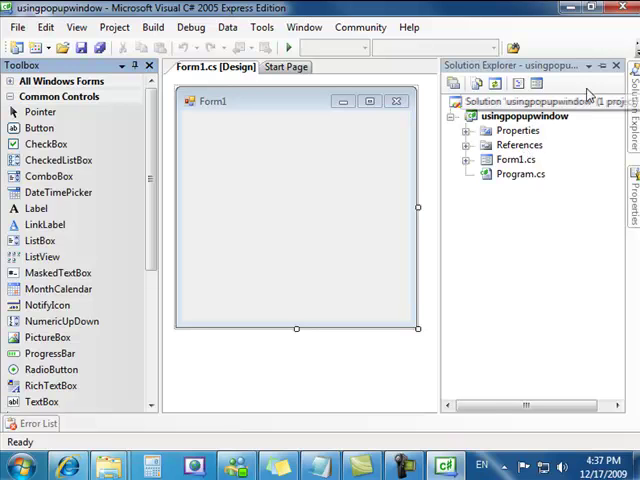
pyautogui.click(524, 116)
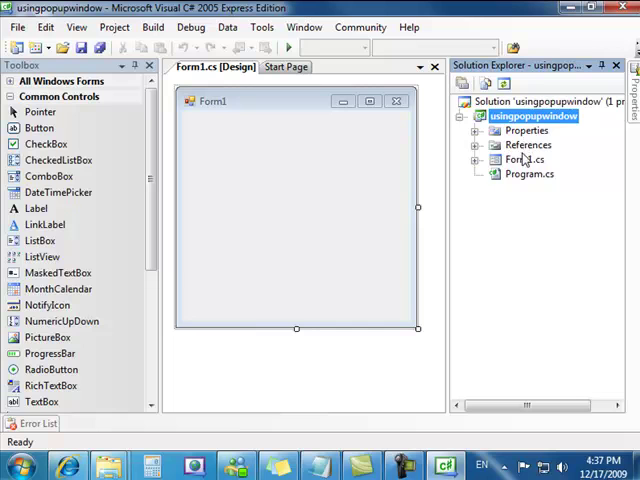
pyautogui.click(296, 200)
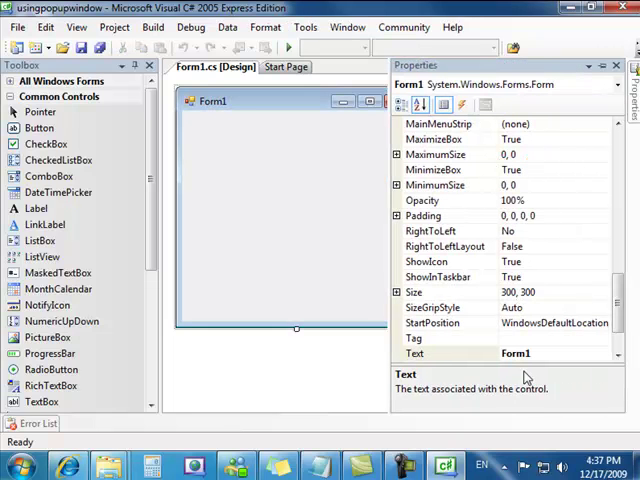
pyautogui.scroll(3)
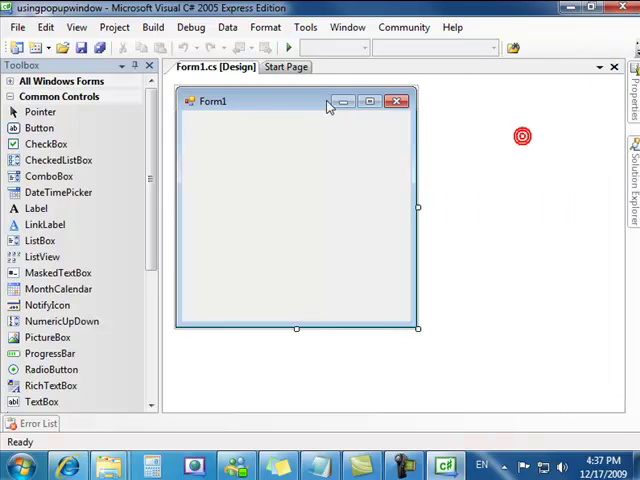
pyautogui.moveTo(270, 168)
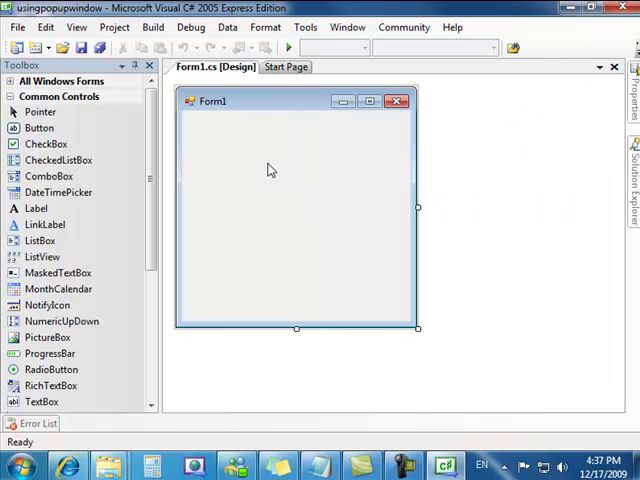
# Place a Button control on Form1 and enlarge it near the top of the form
pyautogui.click(40, 128)
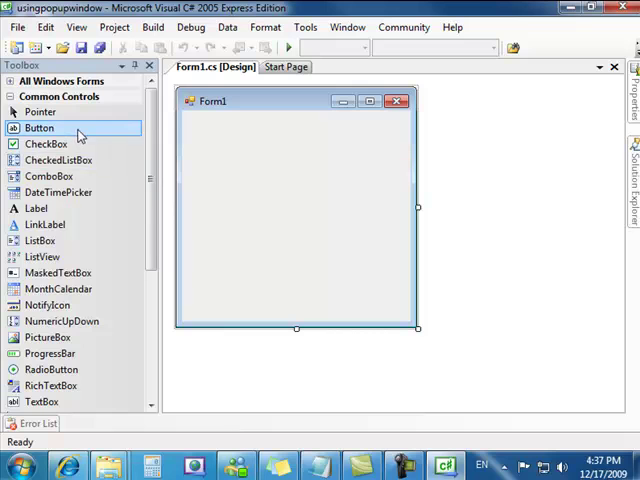
pyautogui.moveTo(80, 132)
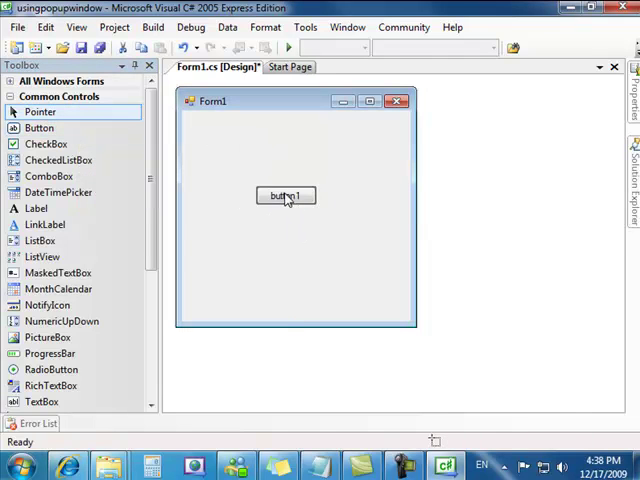
pyautogui.click(286, 196)
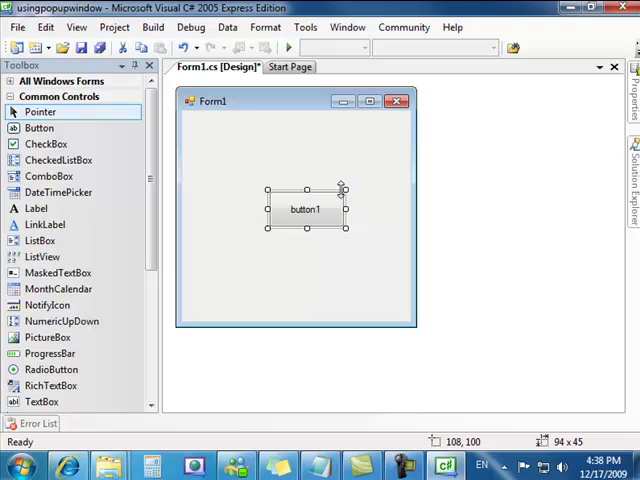
pyautogui.moveTo(268, 188)
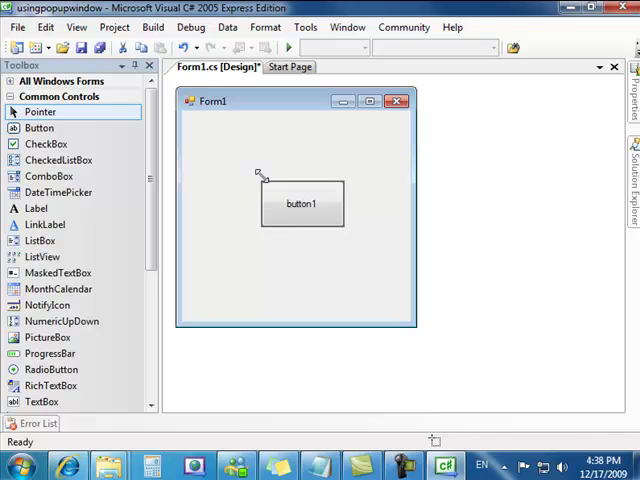
pyautogui.click(300, 204)
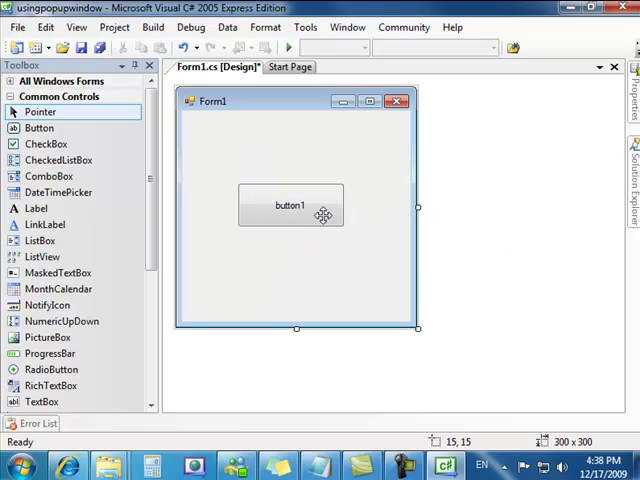
# Change button1's (Name) property to printbutton in the Properties window
pyautogui.click(292, 204)
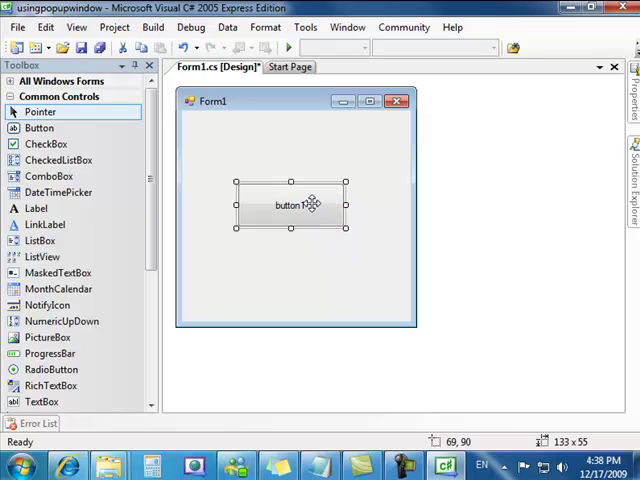
pyautogui.click(292, 204)
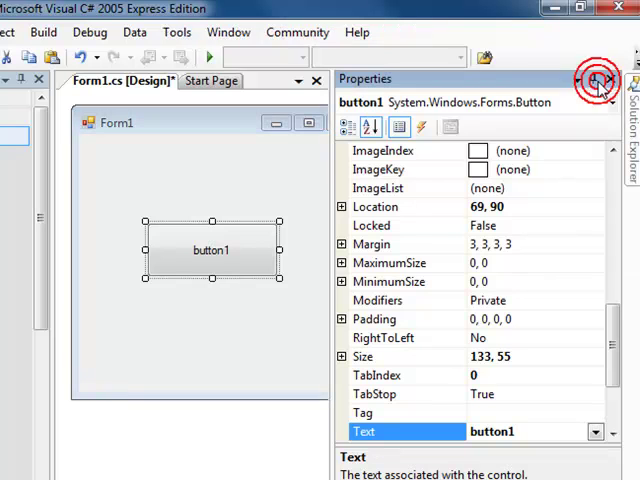
pyautogui.scroll(3)
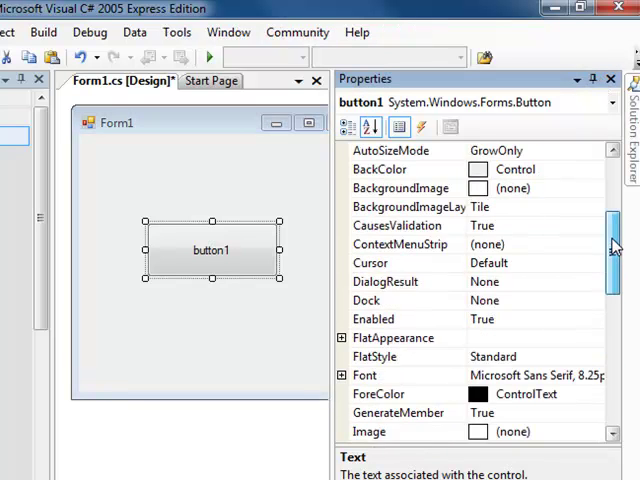
pyautogui.scroll(3)
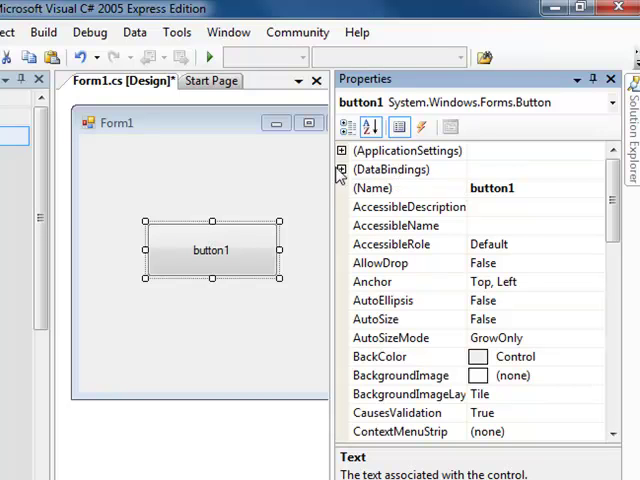
pyautogui.moveTo(344, 178)
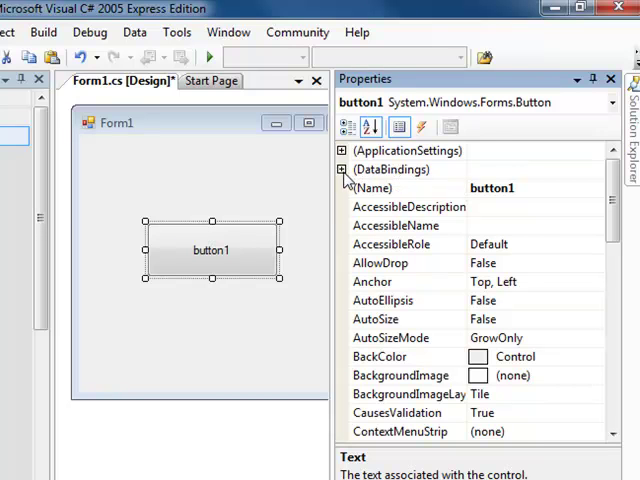
pyautogui.click(390, 168)
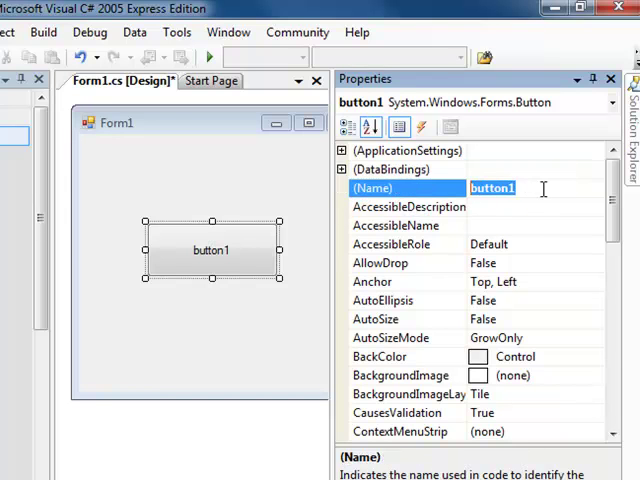
pyautogui.write('nam')
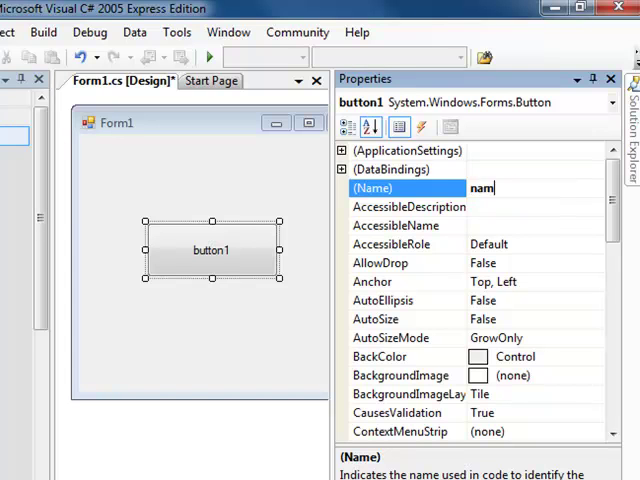
pyautogui.press('BackSpace')
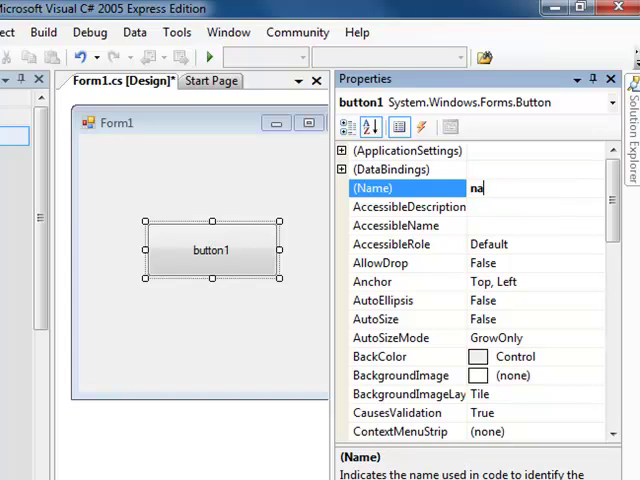
pyautogui.write('print')
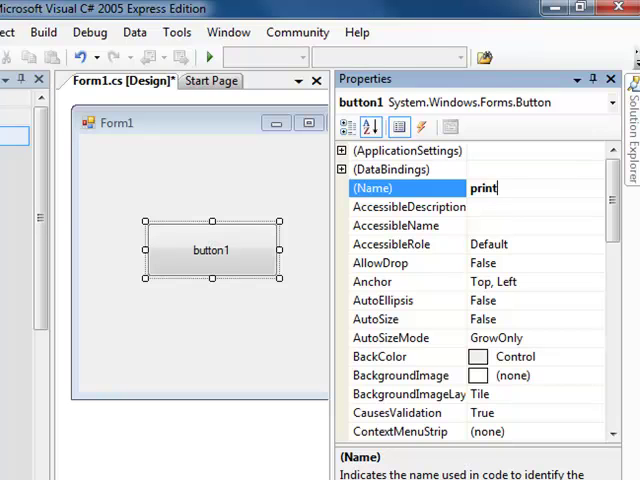
pyautogui.write('button')
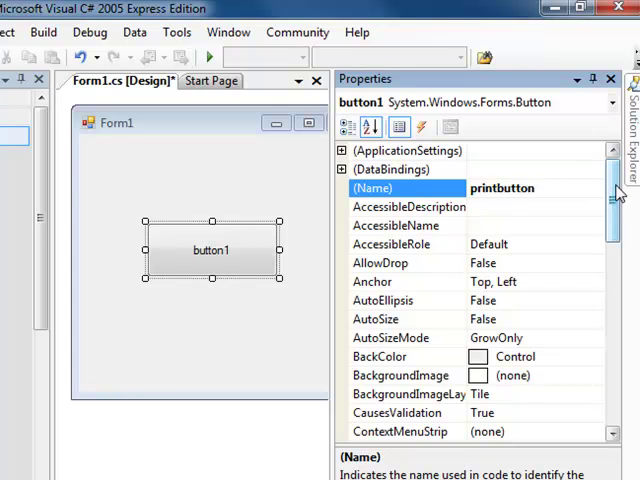
pyautogui.scroll(-3)
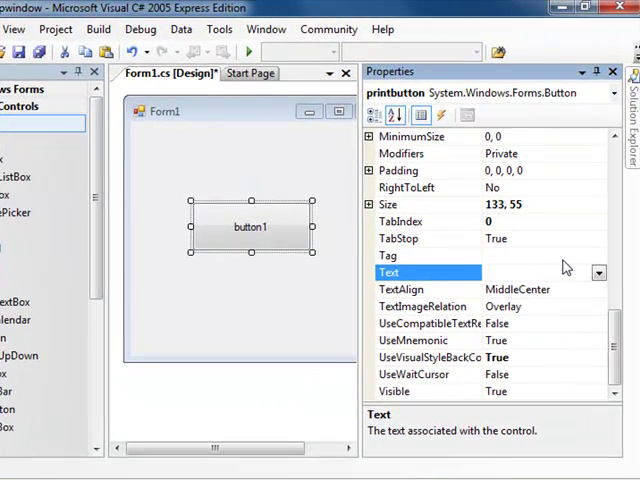
# Set the button's Text property to Print
pyautogui.write('Prt')
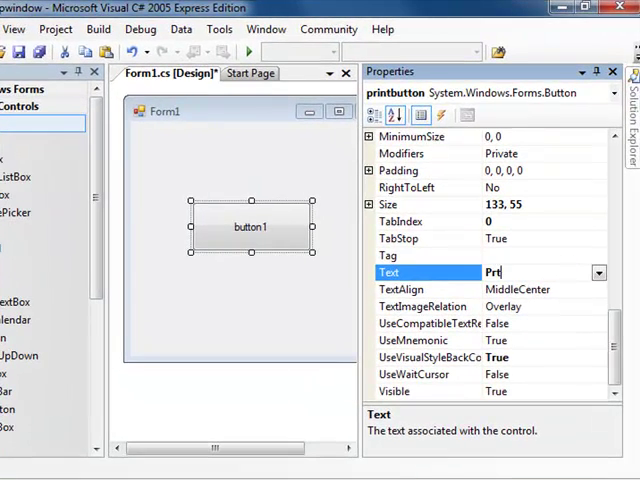
pyautogui.write('Print')
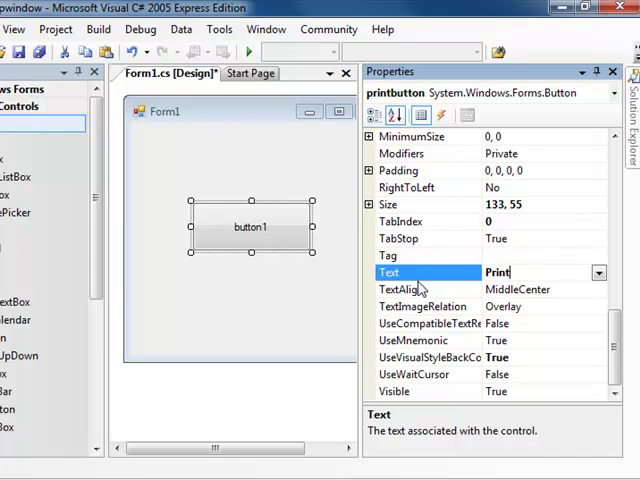
pyautogui.moveTo(480, 256)
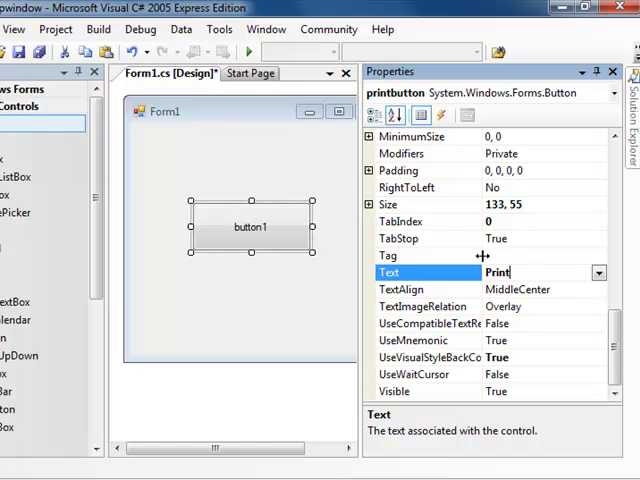
pyautogui.press('Return')
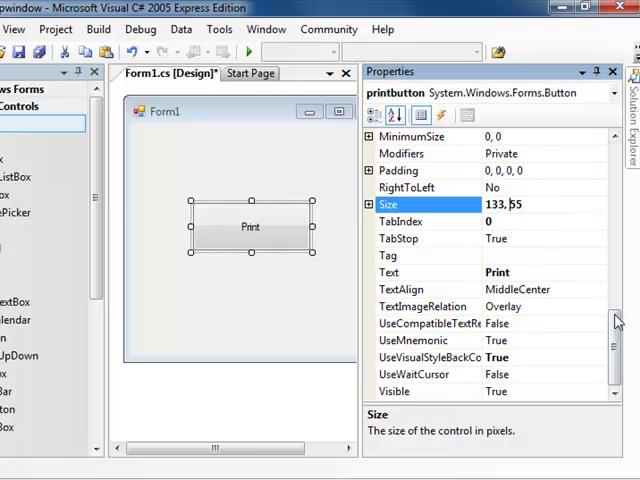
# Set the button's BackColor to Cyan from the Web colour palette
pyautogui.scroll(3)
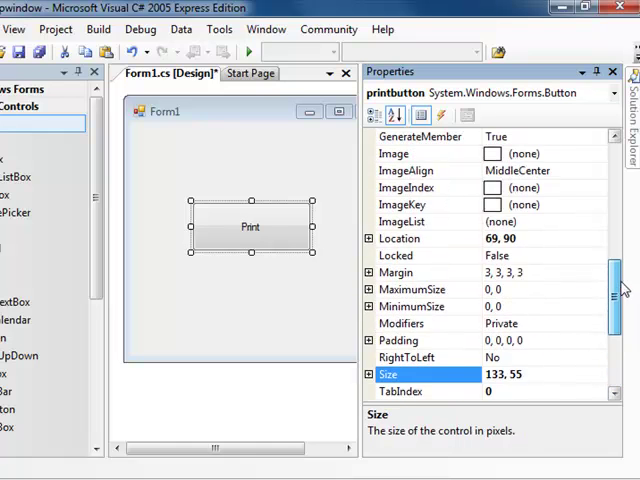
pyautogui.scroll(3)
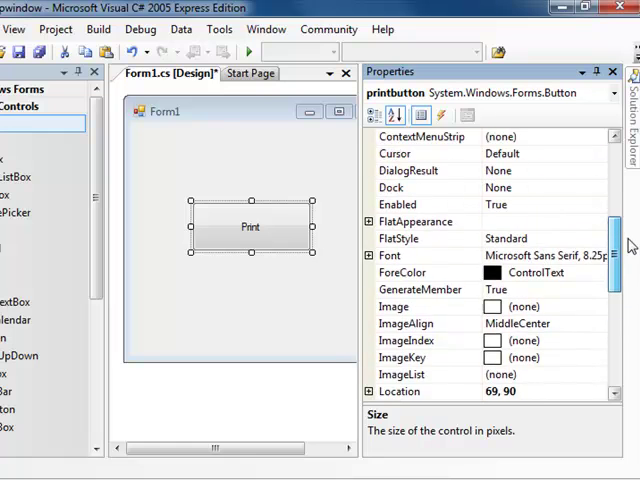
pyautogui.scroll(3)
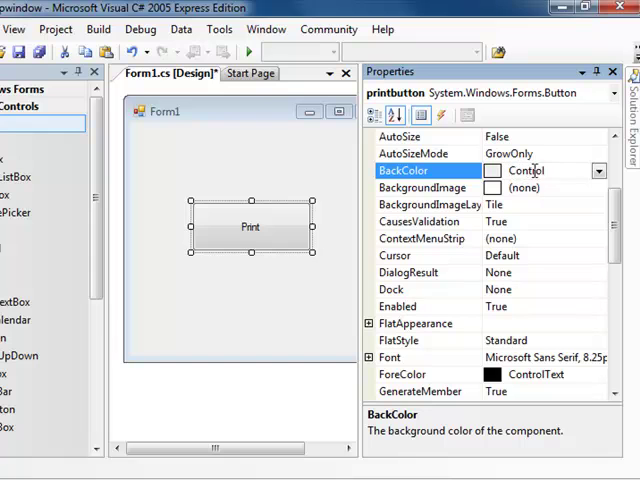
pyautogui.click(424, 188)
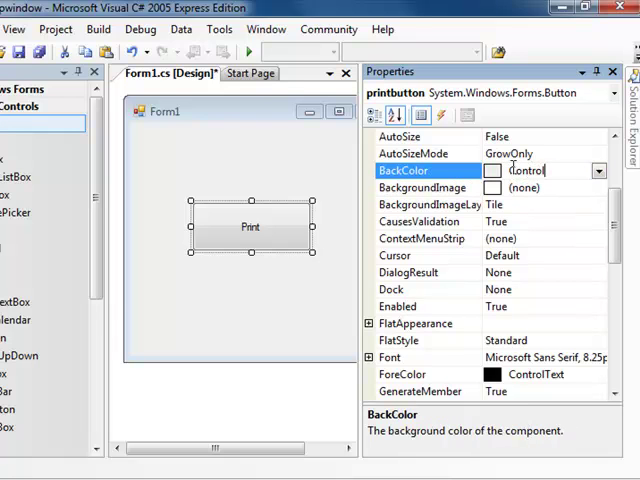
pyautogui.click(600, 170)
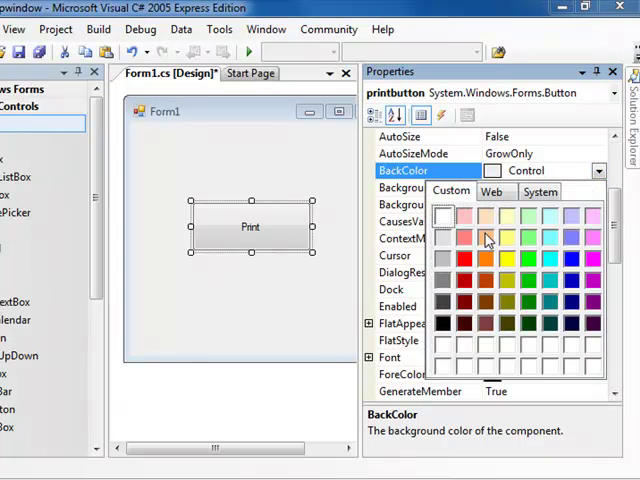
pyautogui.moveTo(530, 310)
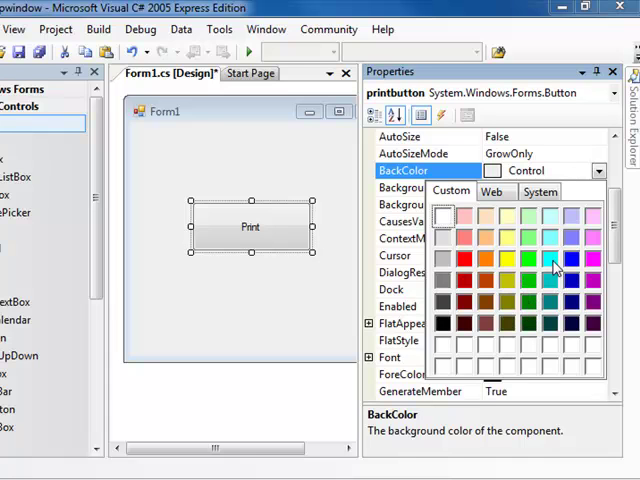
pyautogui.click(552, 264)
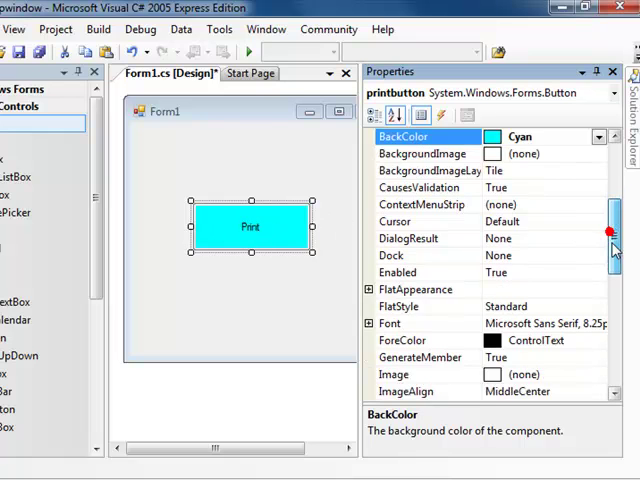
# Give the Print caption a larger font size via the Font dialog
pyautogui.scroll(-3)
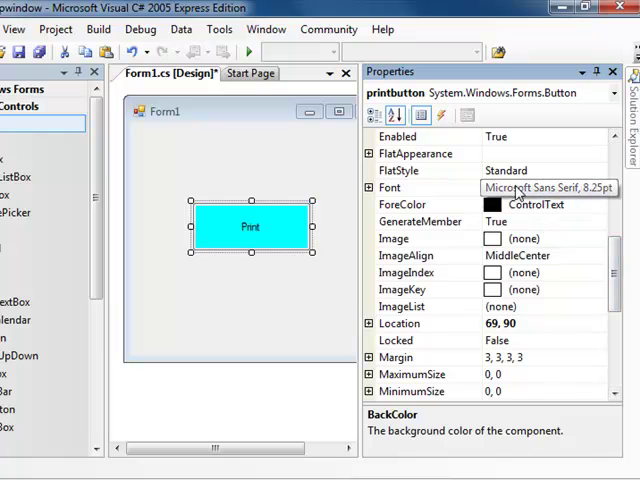
pyautogui.moveTo(560, 196)
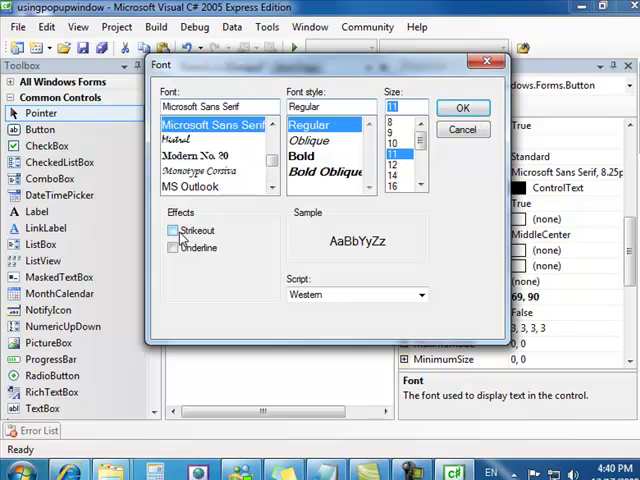
pyautogui.click(464, 108)
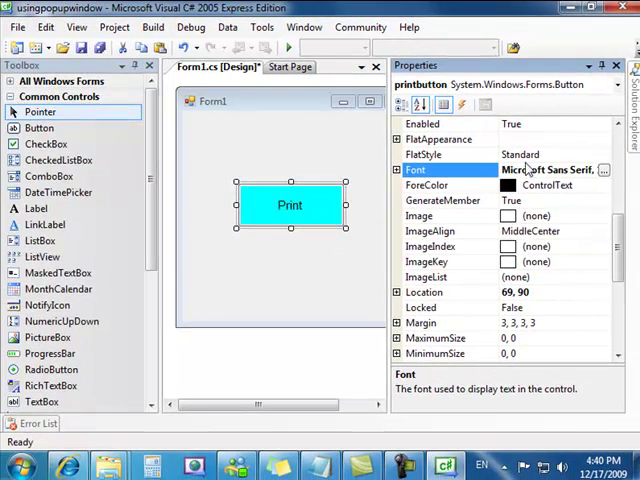
pyautogui.moveTo(600, 66)
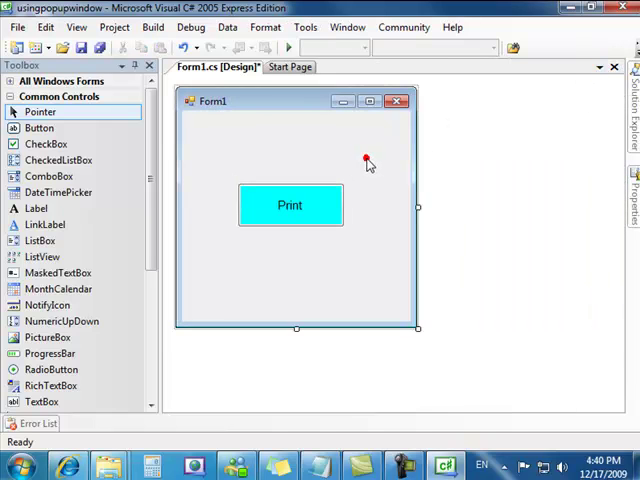
pyautogui.click(290, 204)
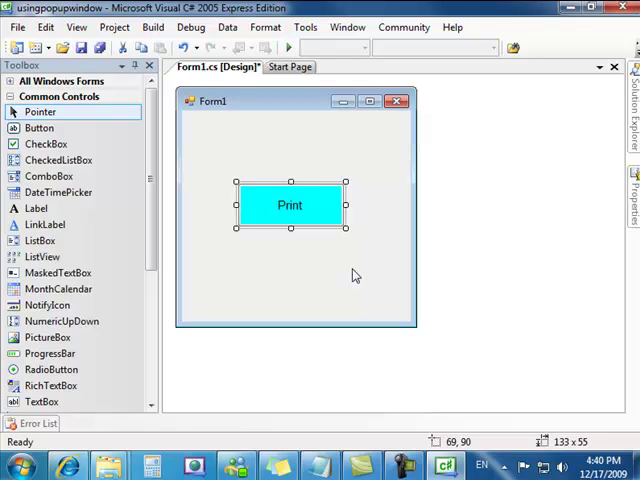
pyautogui.moveTo(352, 268)
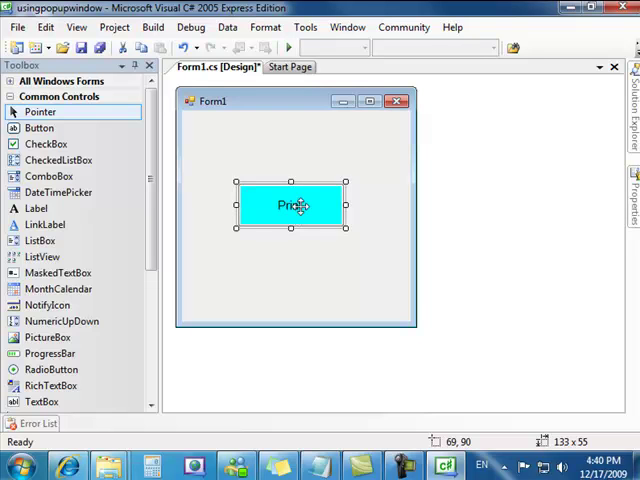
# In the printbutton_Click handler, add MessageBox.Show("John Smith");
pyautogui.doubleClick(290, 204)
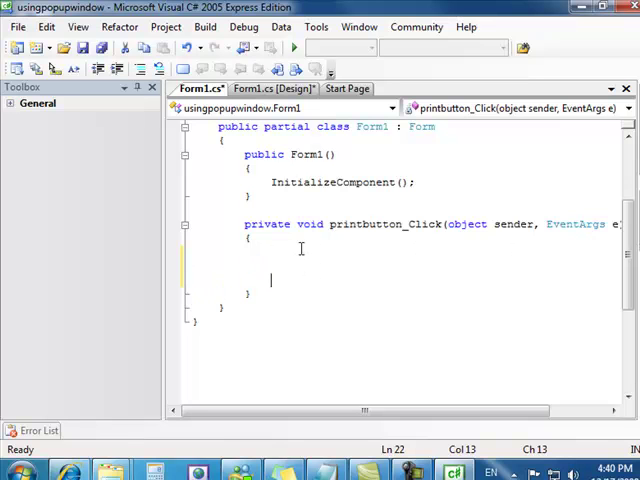
pyautogui.press('Up')
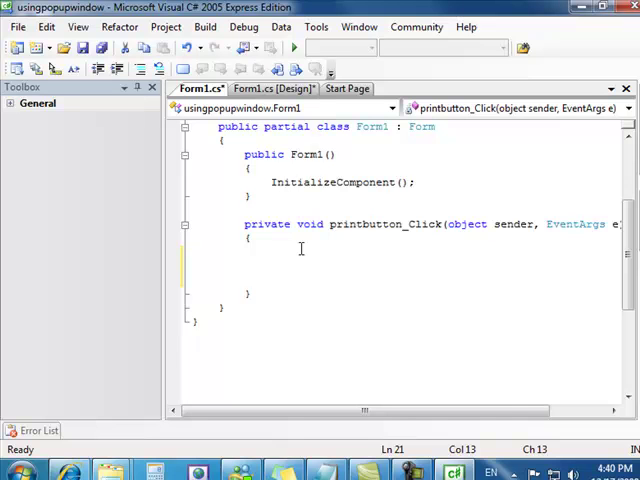
pyautogui.write('mess')
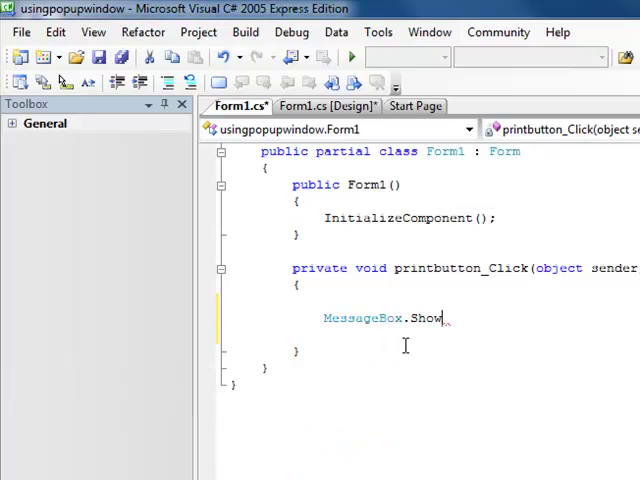
pyautogui.write('("')
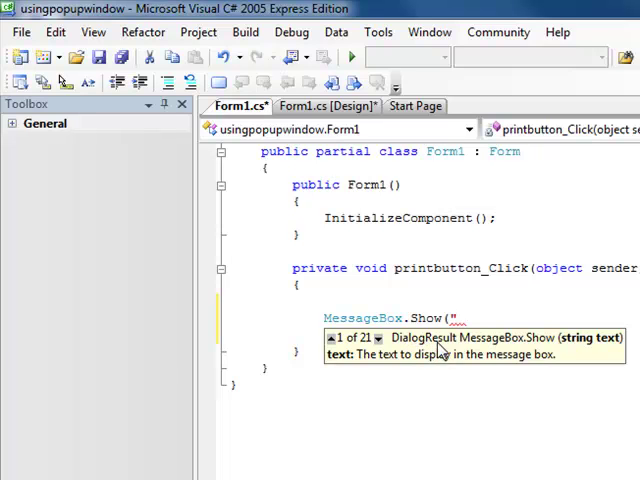
pyautogui.moveTo(564, 348)
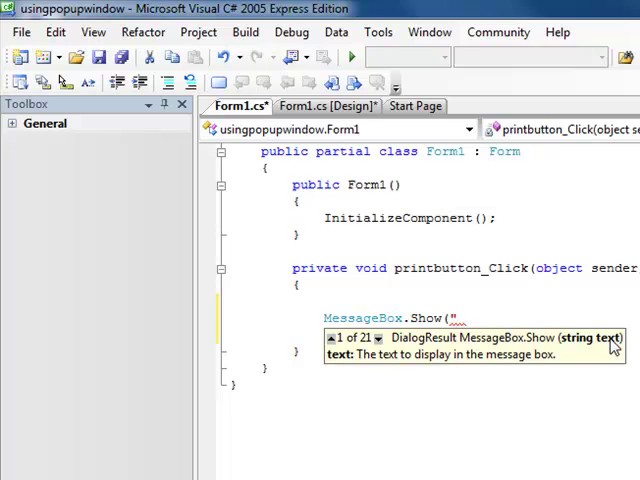
pyautogui.moveTo(464, 356)
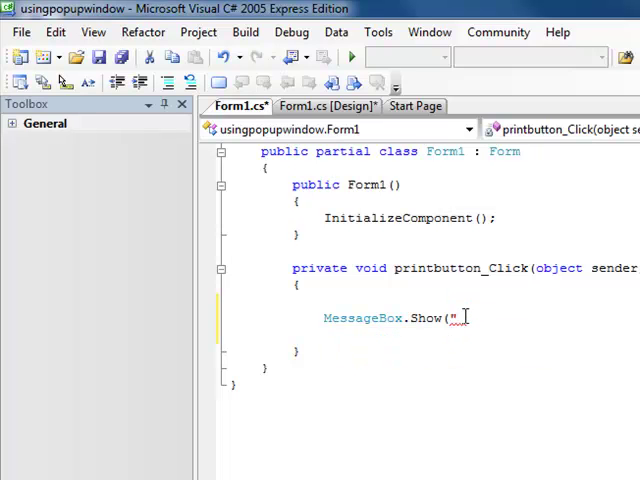
pyautogui.write('John Smith')
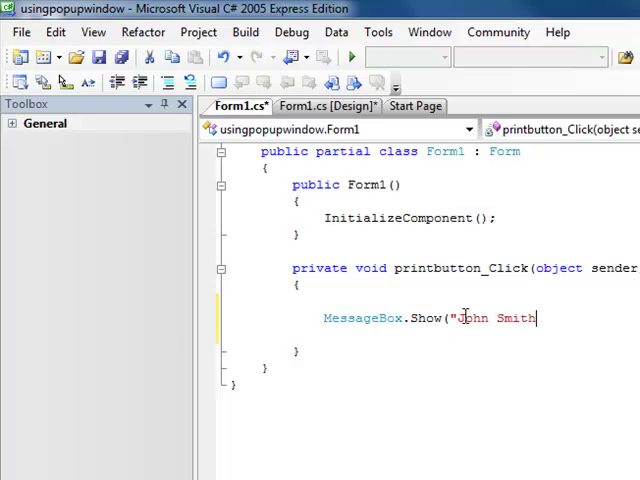
pyautogui.write('"')
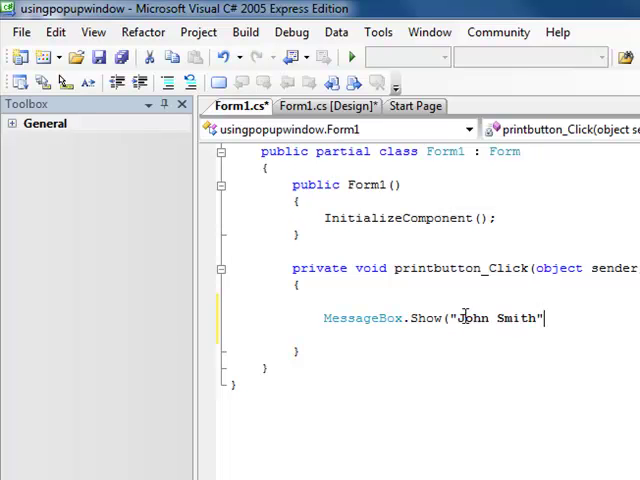
pyautogui.write(')')
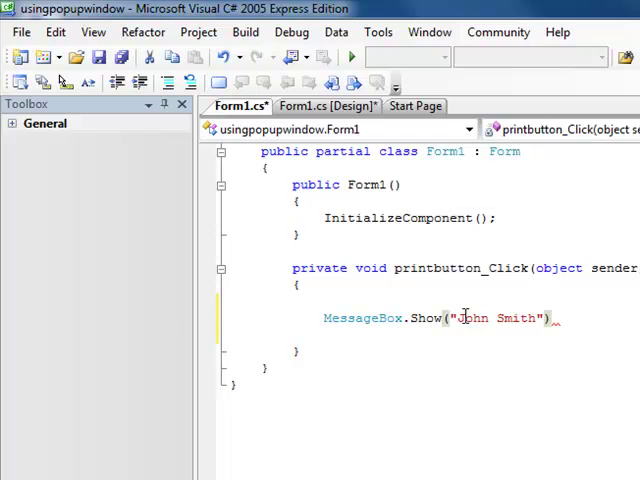
pyautogui.write(';')
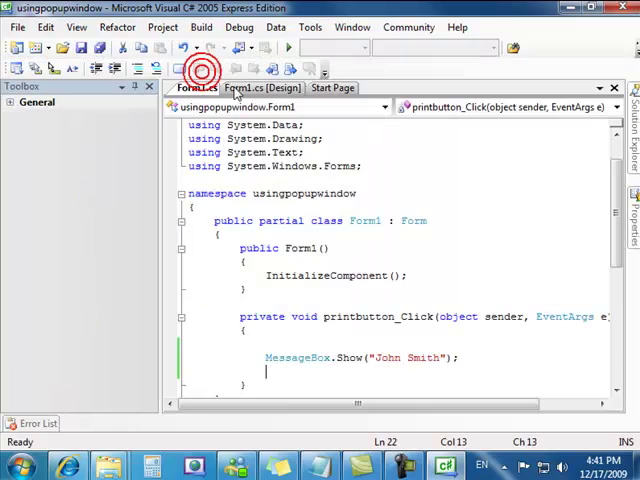
# Run the app, click Print to see the John Smith message, dismiss it and close Form1
pyautogui.click(268, 66)
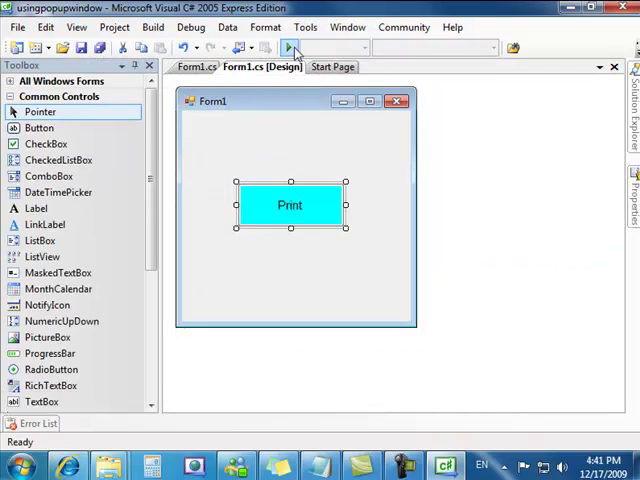
pyautogui.click(292, 48)
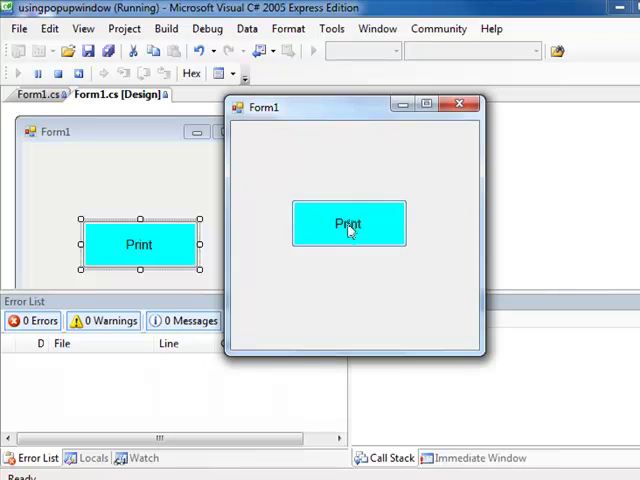
pyautogui.click(348, 224)
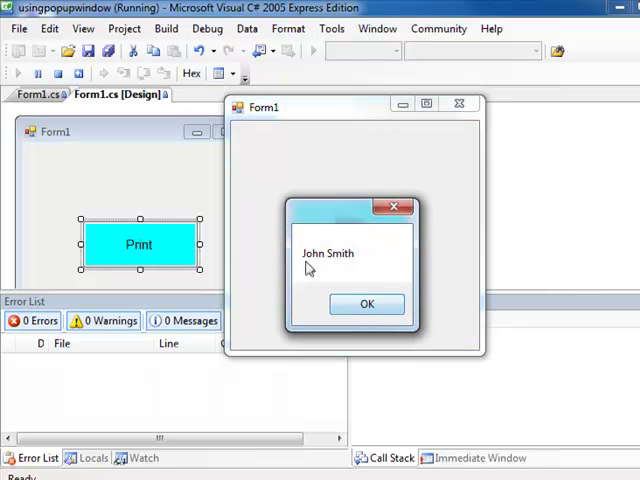
pyautogui.click(348, 220)
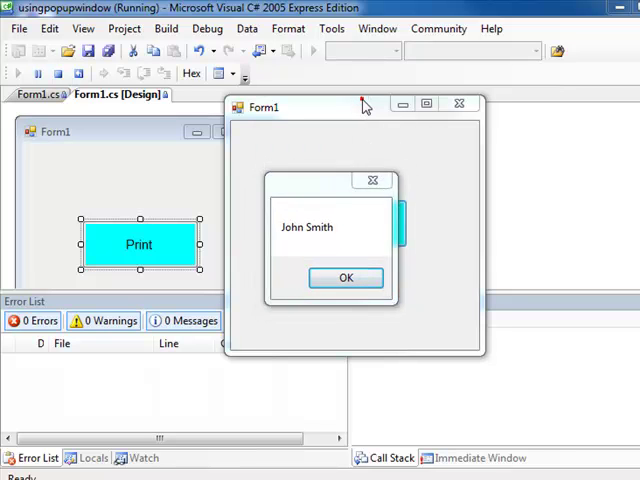
pyautogui.click(346, 276)
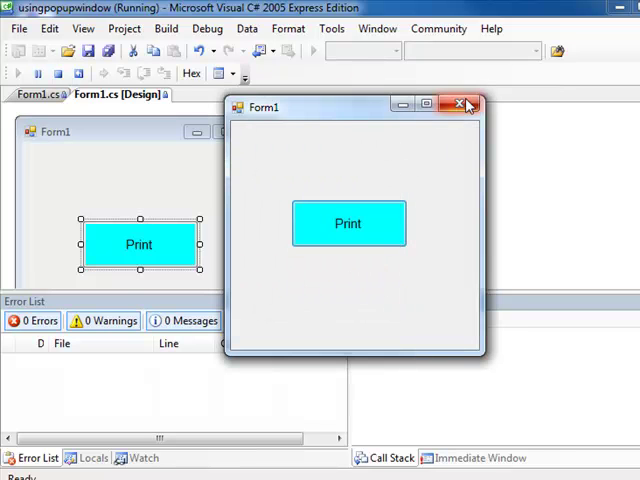
pyautogui.click(464, 104)
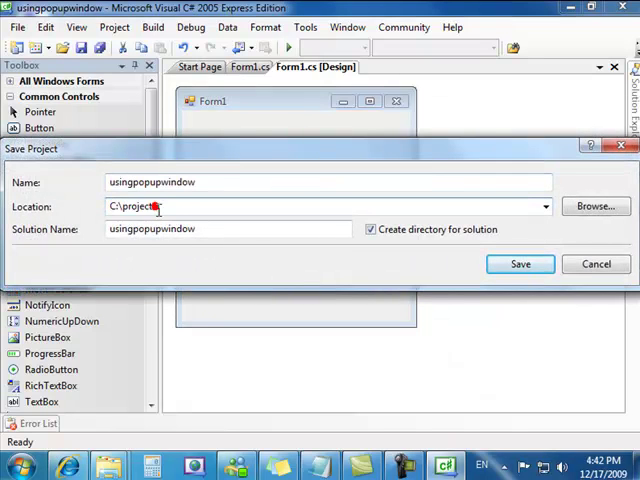
# Set the Save Project location to C:\projectC# and save the project
pyautogui.doubleClick(136, 206)
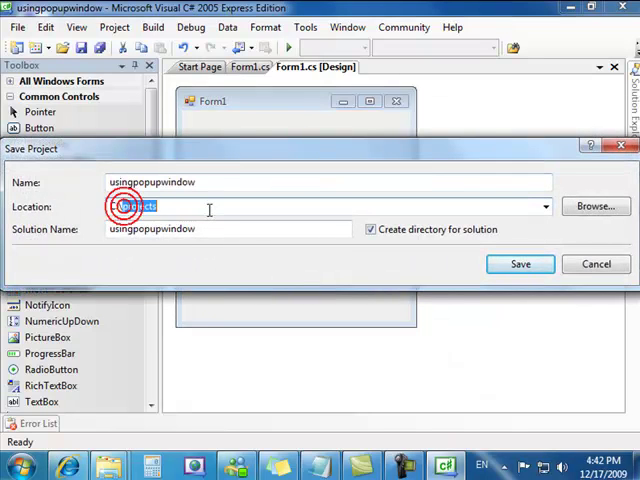
pyautogui.write('C:\\pro')
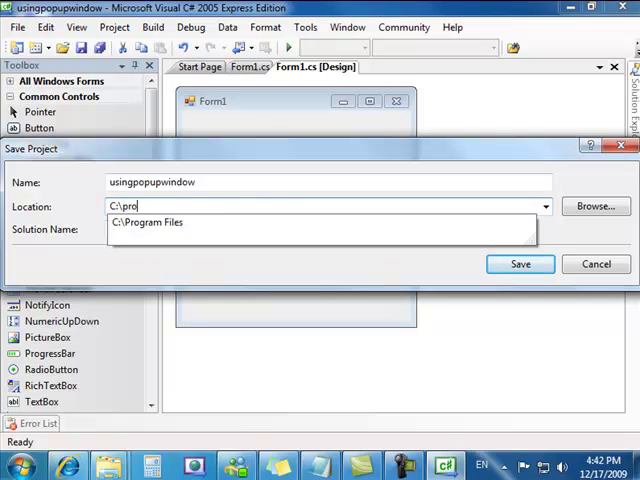
pyautogui.write('ject')
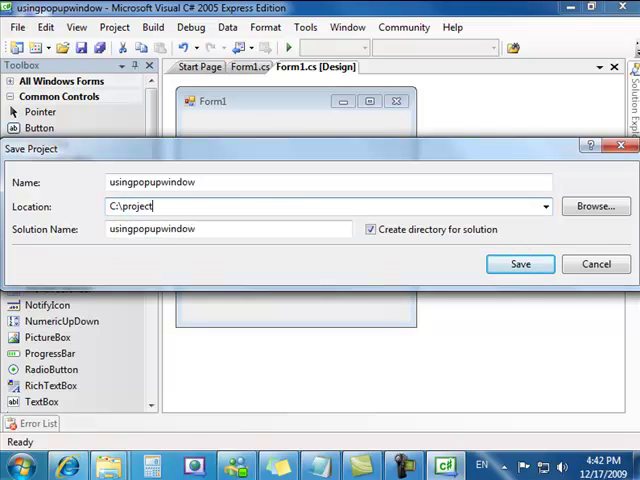
pyautogui.write('C#')
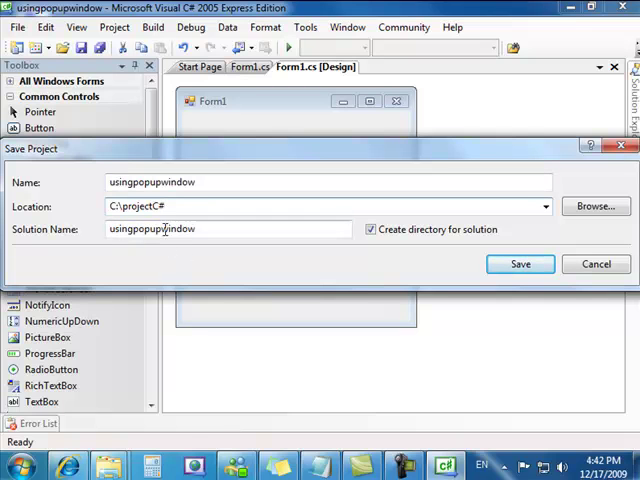
pyautogui.click(520, 264)
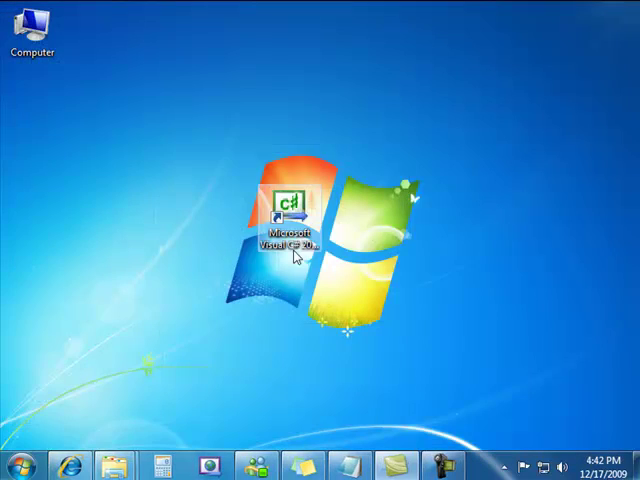
# From Start > Computer, browse into C:\projectC#\usingpopupwindow\usingpopupwindow
pyautogui.click(20, 464)
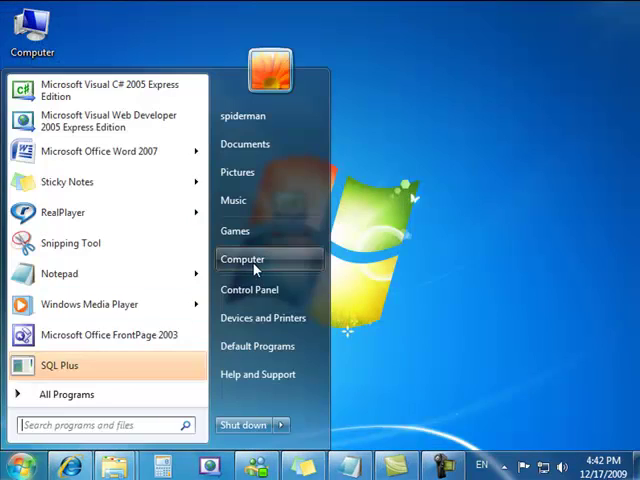
pyautogui.click(242, 260)
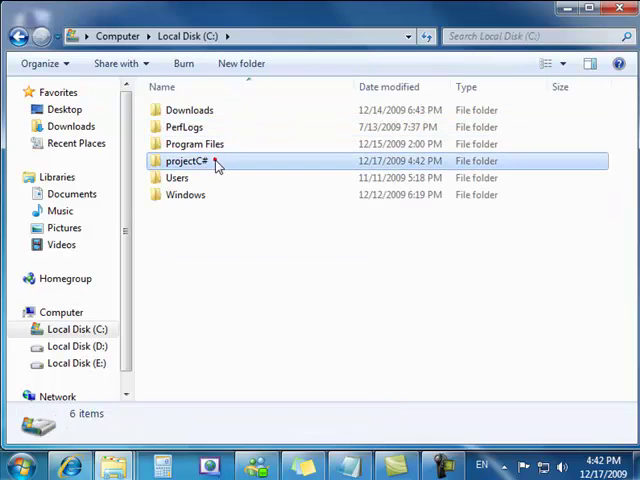
pyautogui.doubleClick(186, 160)
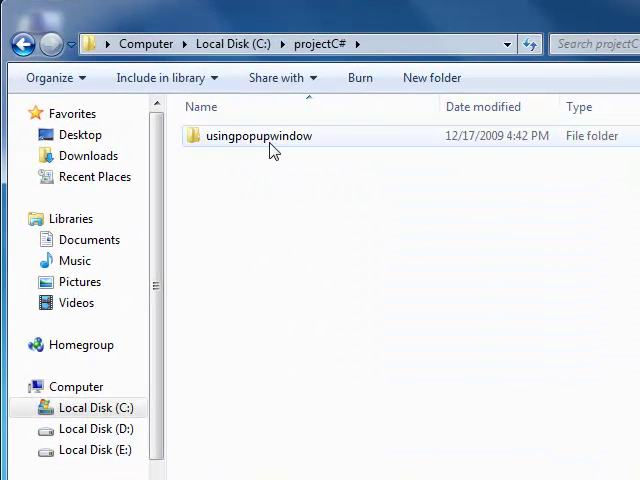
pyautogui.click(258, 136)
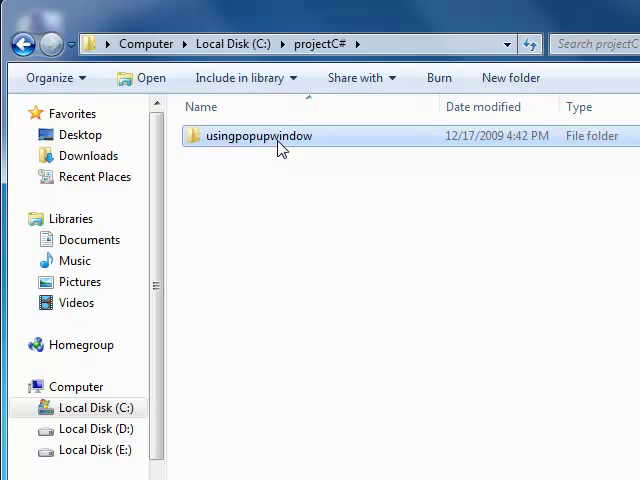
pyautogui.doubleClick(260, 136)
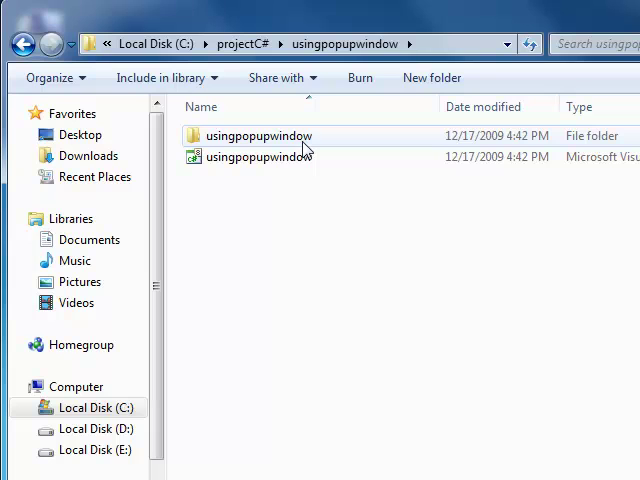
pyautogui.doubleClick(258, 136)
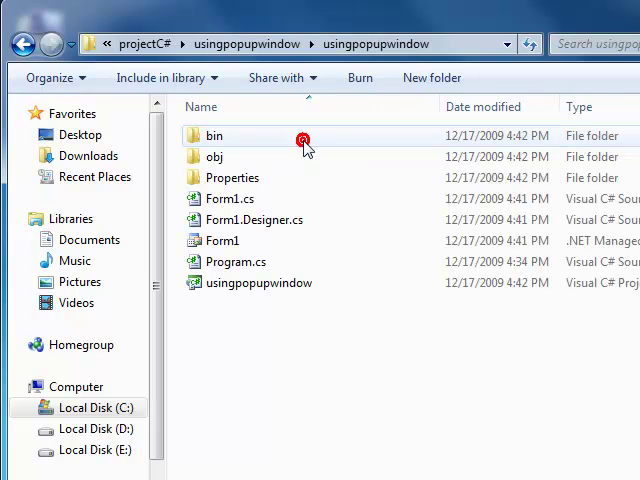
pyautogui.moveTo(308, 140)
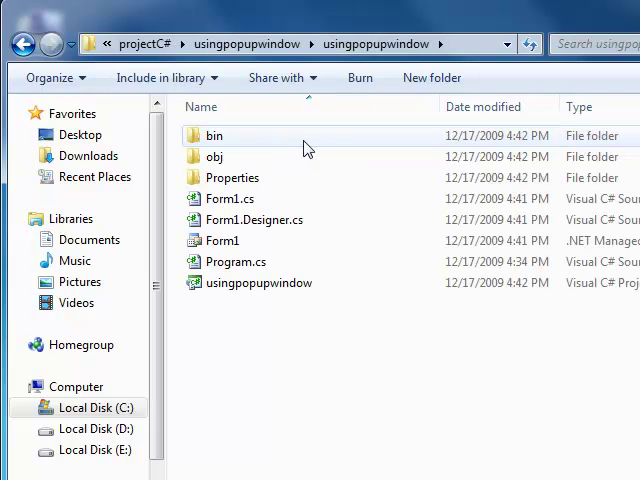
pyautogui.moveTo(284, 150)
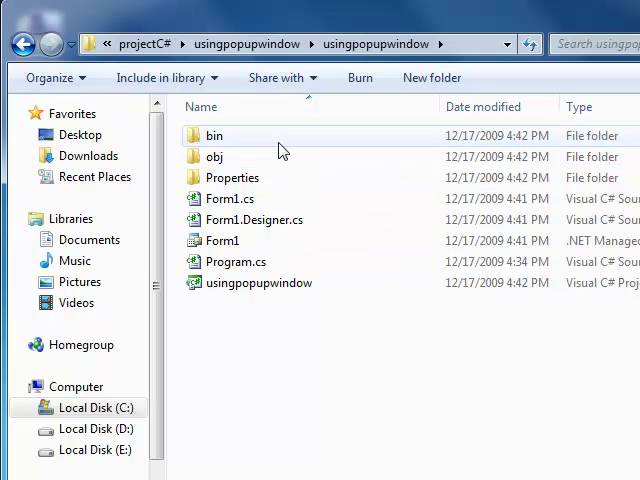
pyautogui.moveTo(232, 176)
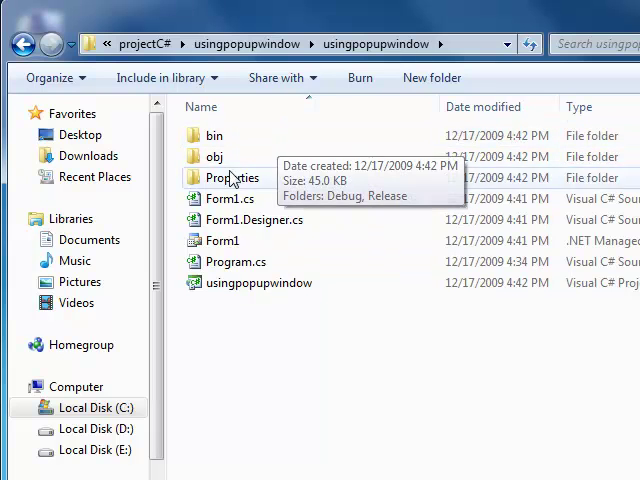
# Enter bin\Debug and launch the compiled usingpopupwindow.exe
pyautogui.doubleClick(212, 136)
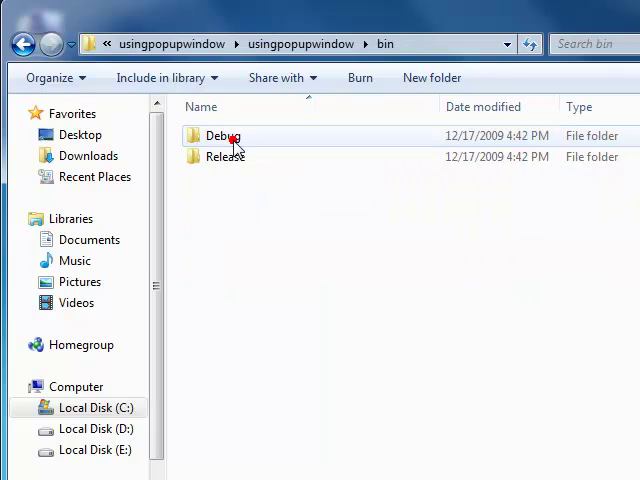
pyautogui.doubleClick(224, 136)
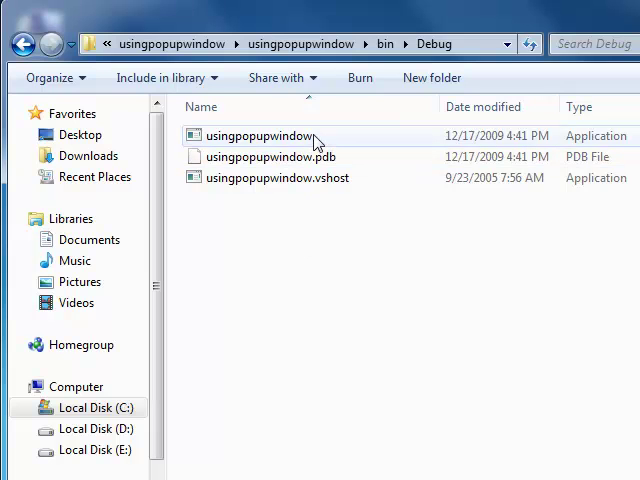
pyautogui.click(270, 136)
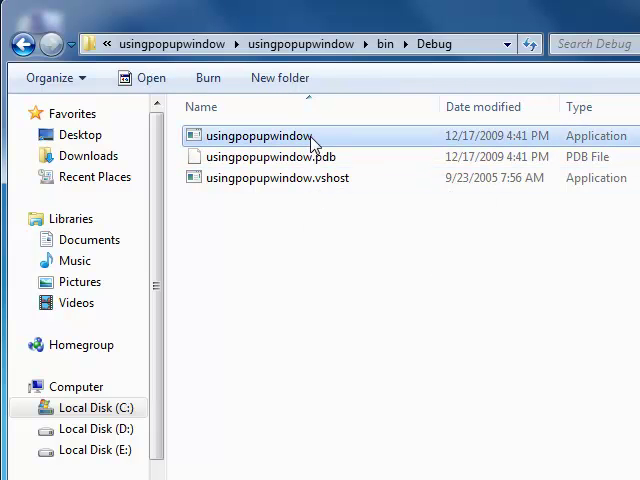
pyautogui.moveTo(314, 144)
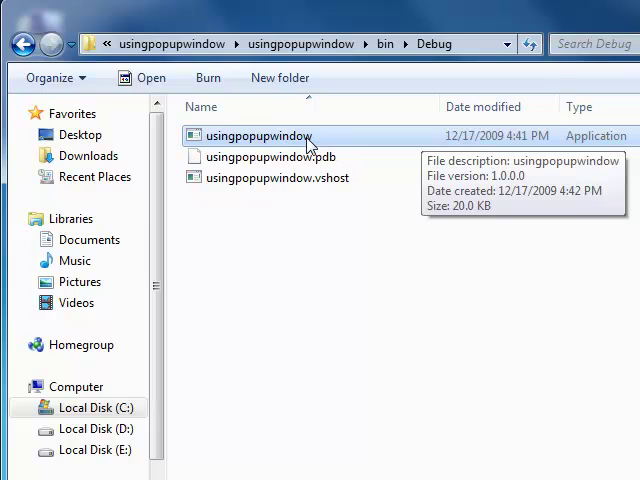
pyautogui.doubleClick(256, 136)
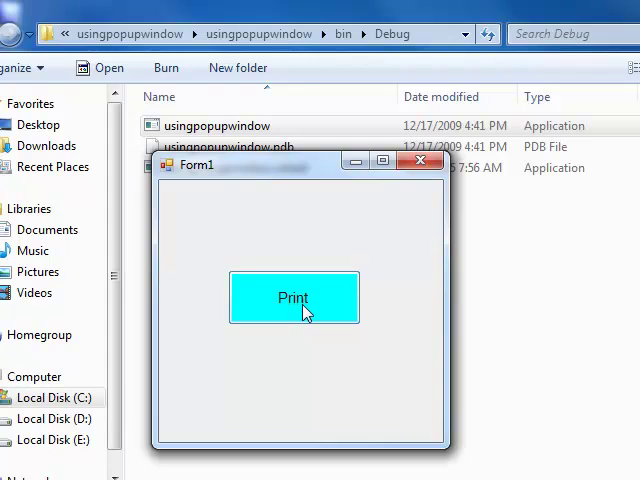
# Use Print to show the 'John Smith' MessageBox, then dismiss it with OK
pyautogui.click(292, 296)
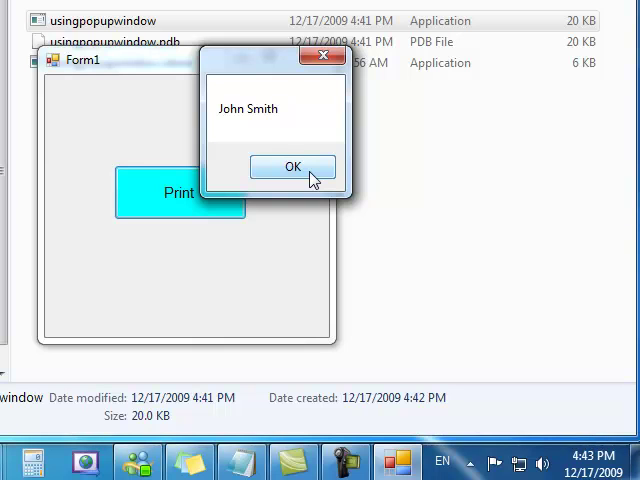
pyautogui.click(292, 166)
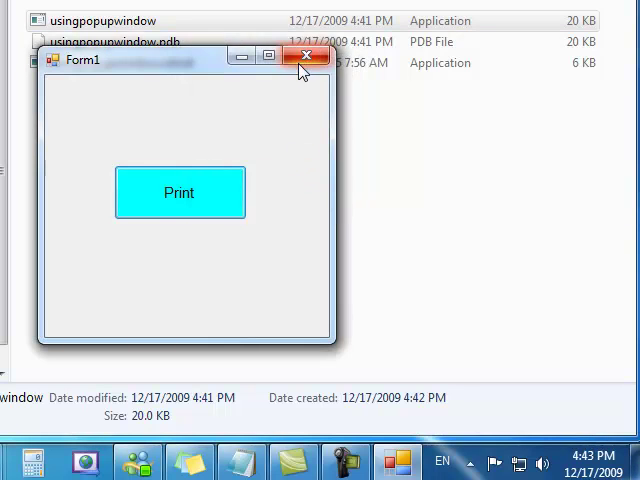